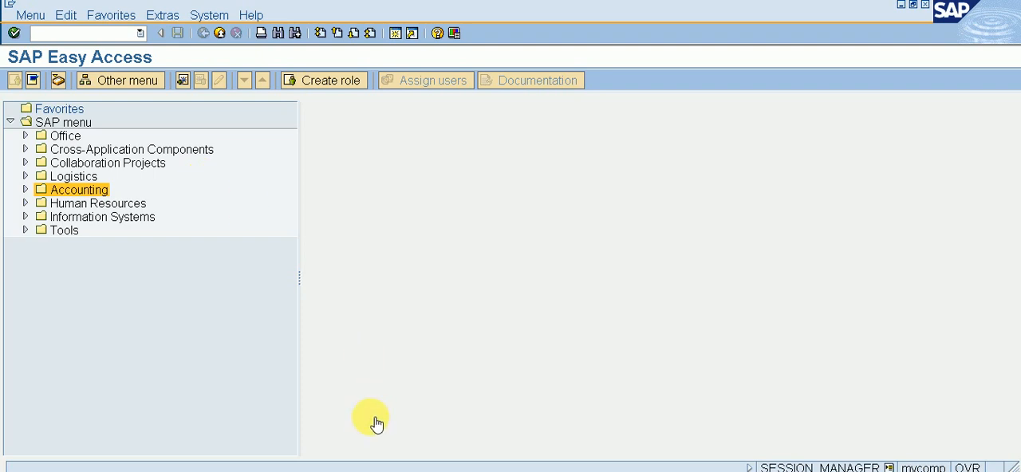
mouse_move(487, 152)
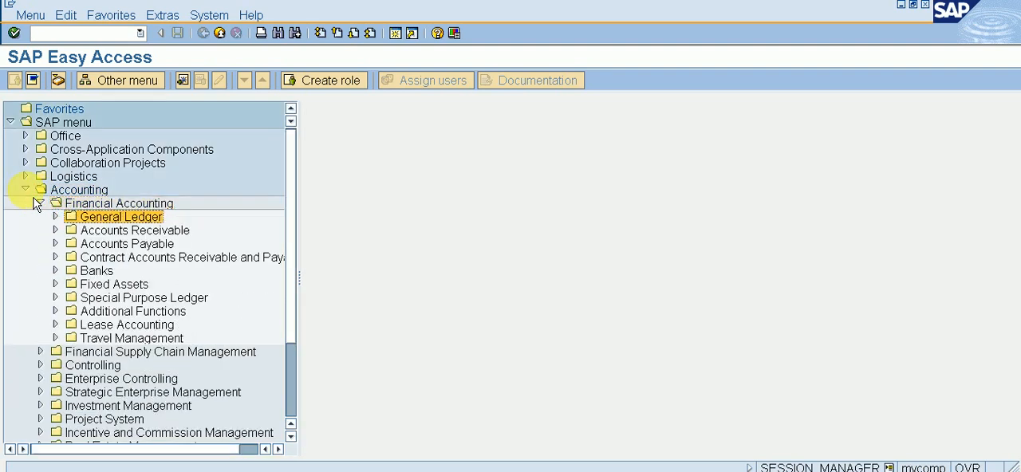
Drill into Financial Accounting > Accounts Payable > Document Entry > Down Payment and highlight F-47 Request
click(134, 229)
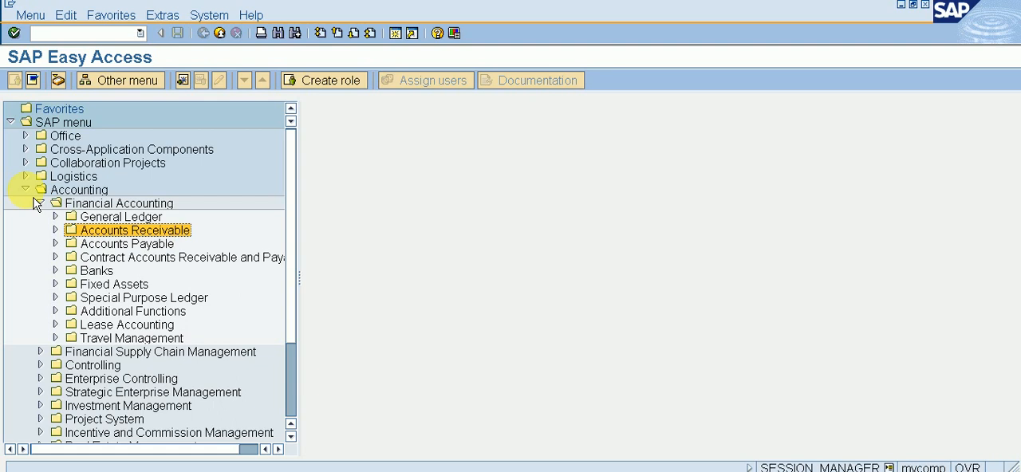
click(55, 242)
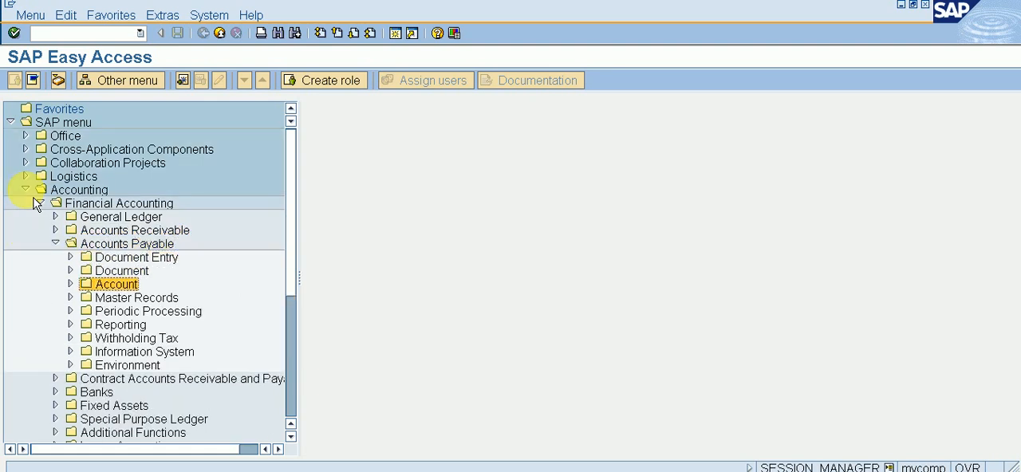
click(150, 311)
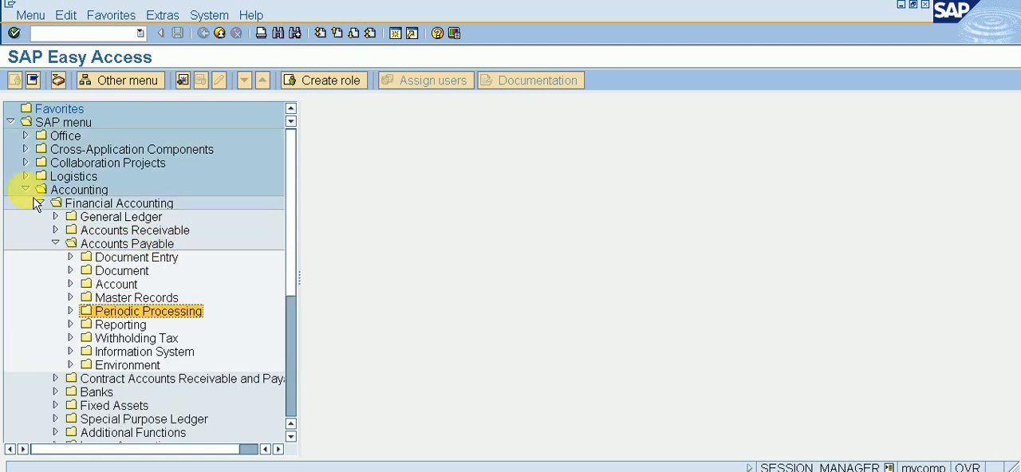
click(135, 337)
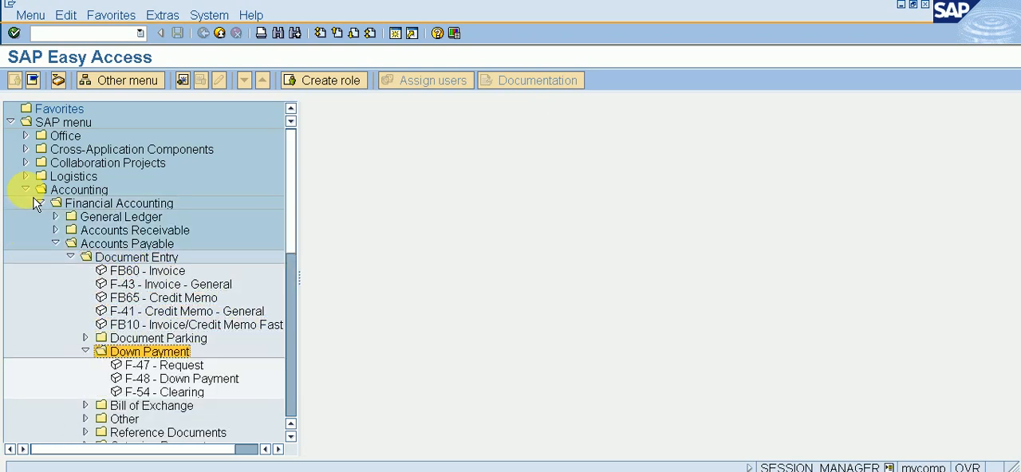
click(165, 363)
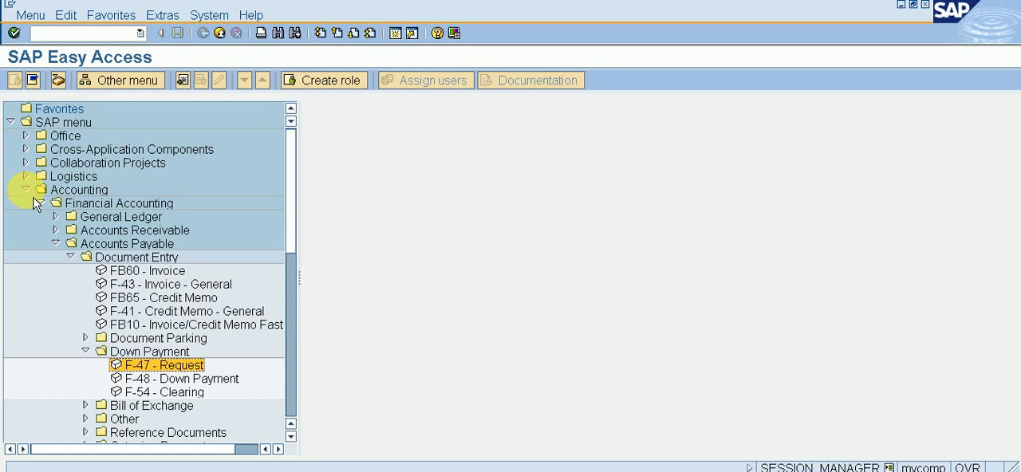
In F-47, enter document and posting date 08.05.2020, vendor 1000000 and target special G/L indicator A
double_click(164, 364)
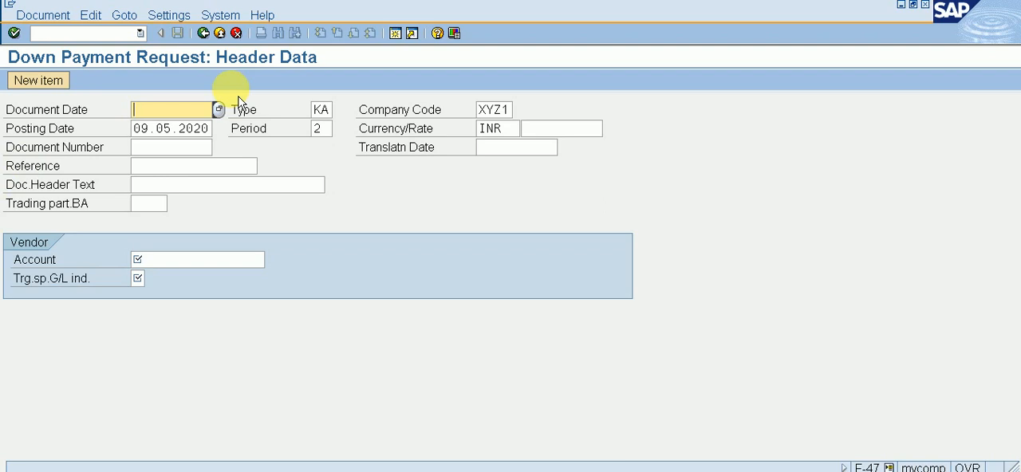
text(8.5.2020)
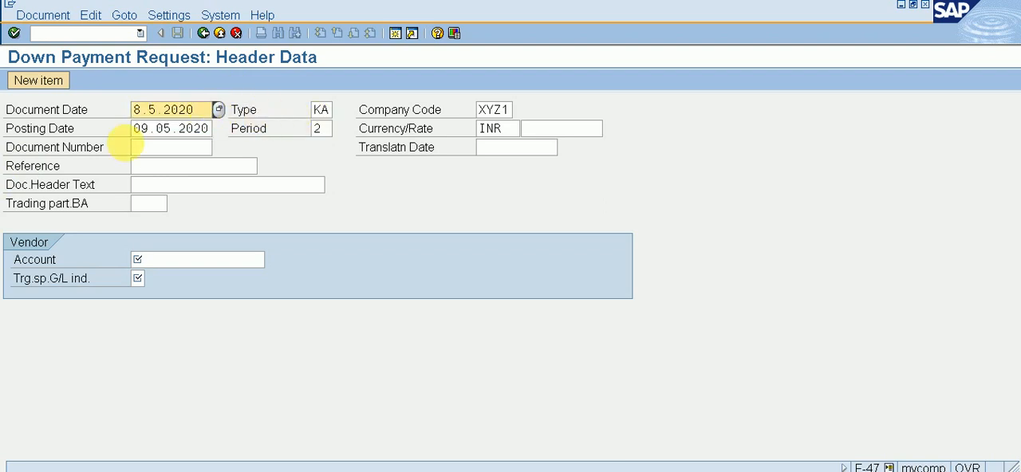
click(169, 129)
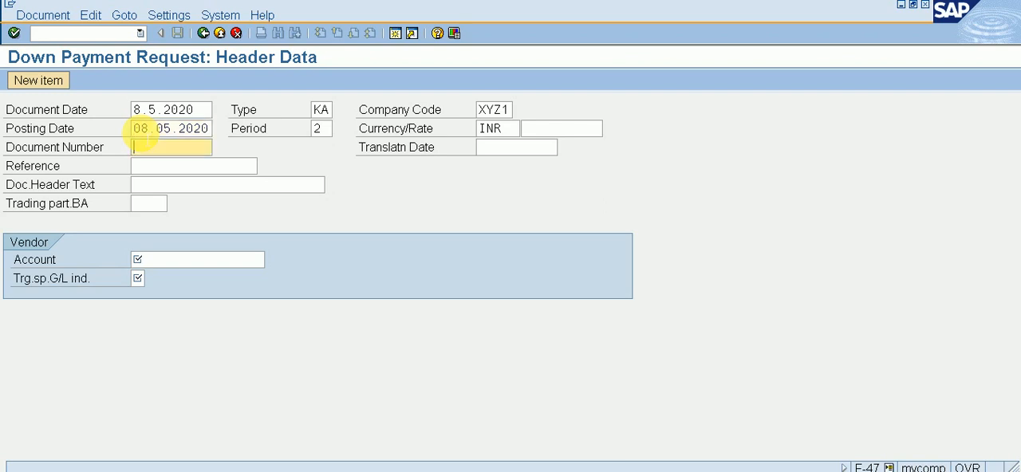
click(197, 258)
text(1000000)
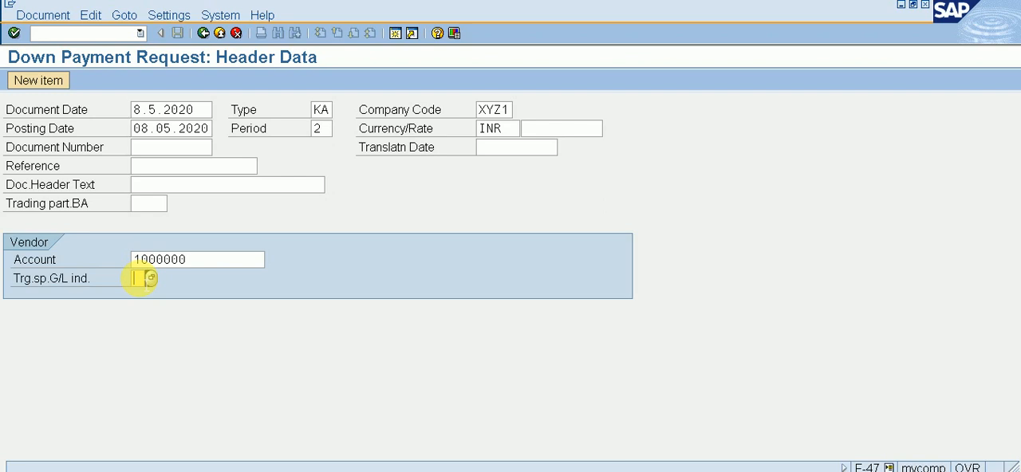
text(A)
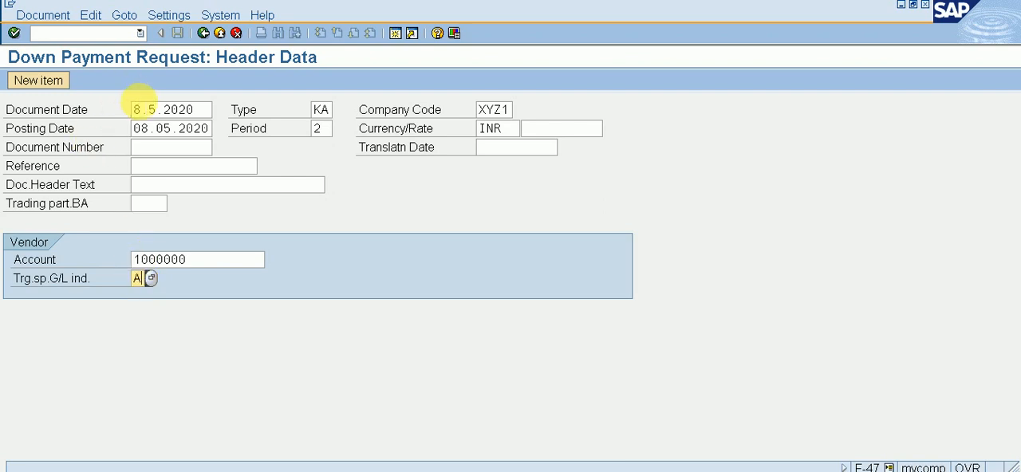
click(38, 80)
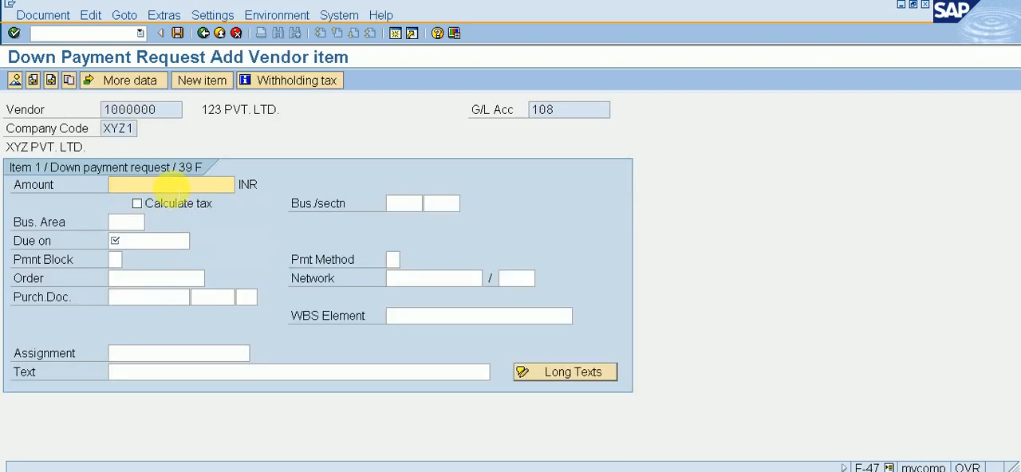
text(1000)
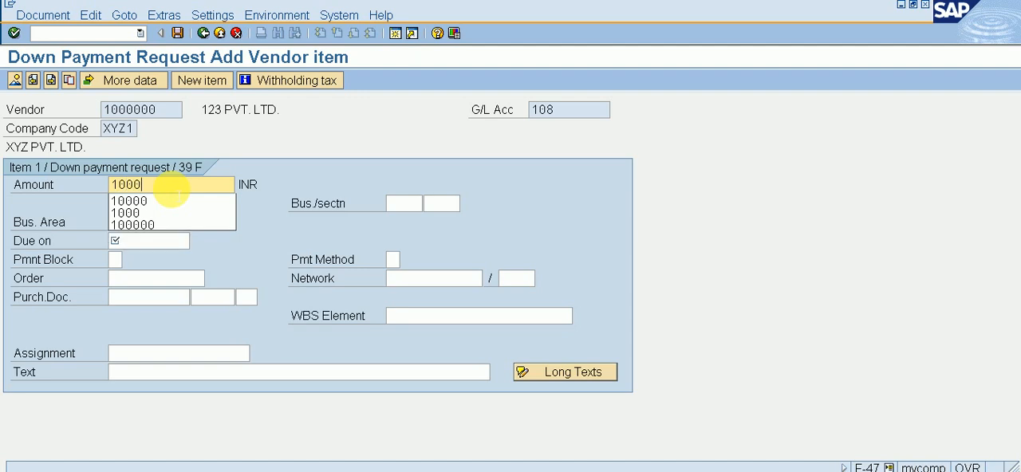
click(131, 201)
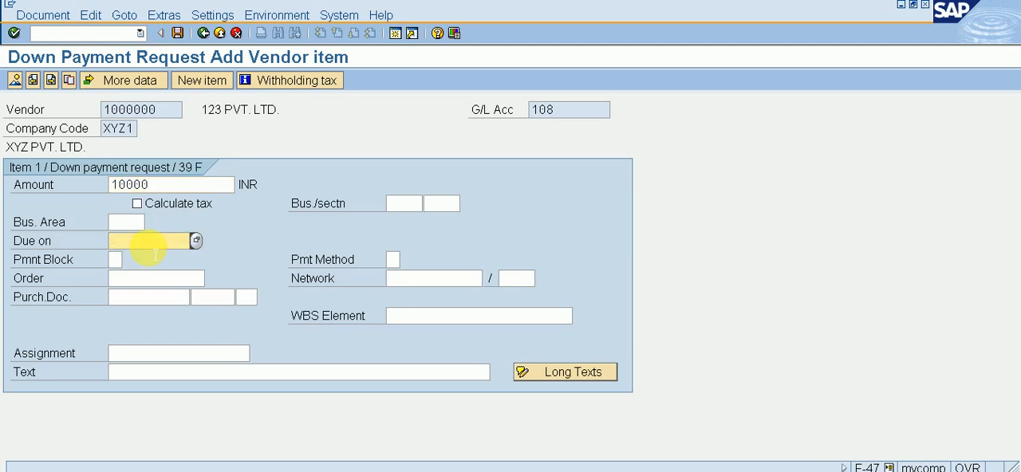
click(143, 239)
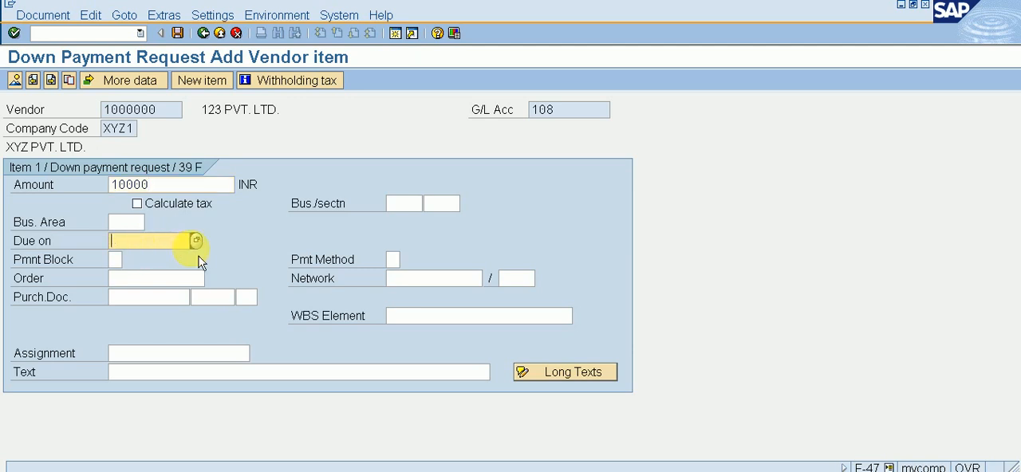
text(09.05.2020)
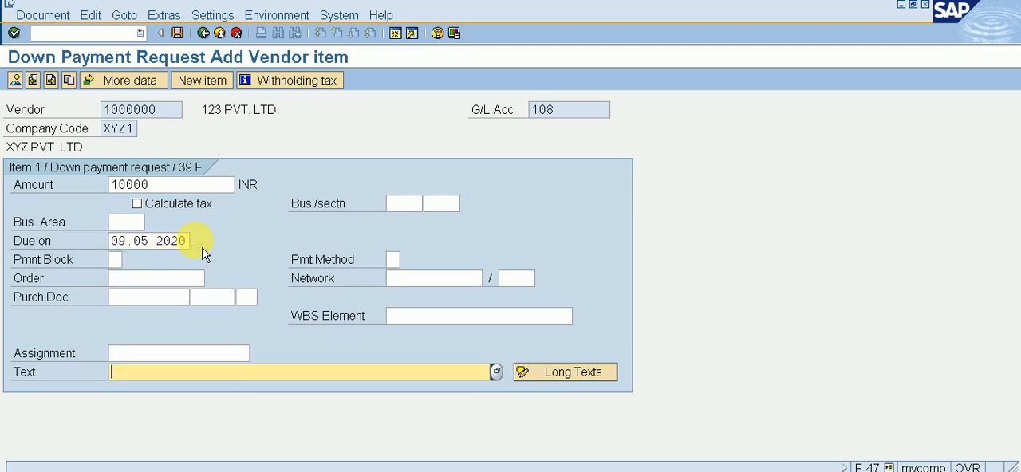
text(DO)
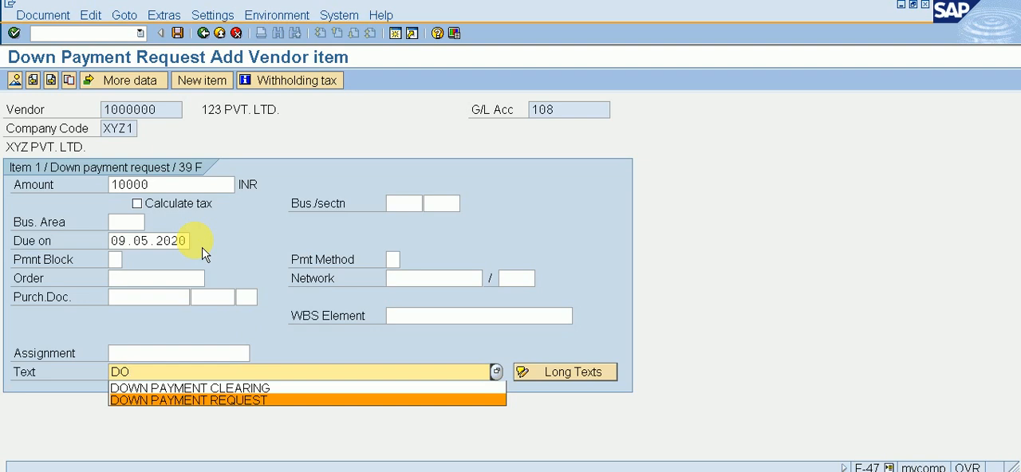
click(188, 399)
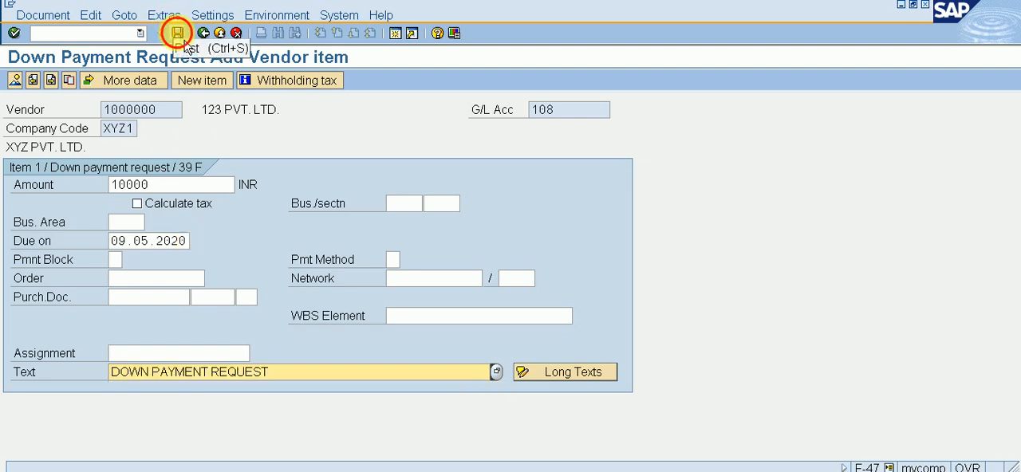
click(176, 32)
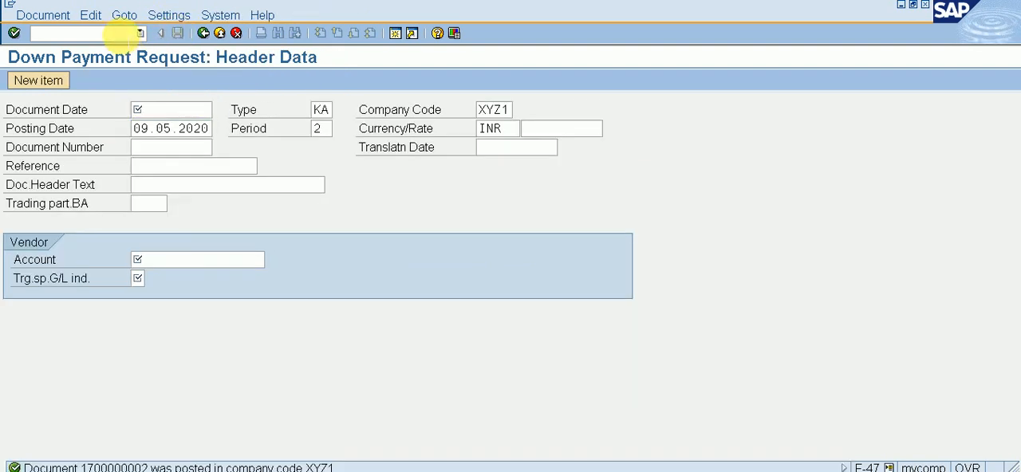
Jump to FBL1N via /NFBL1N to list vendor 1000000's line items in company code XYZ1
text(/NFB)
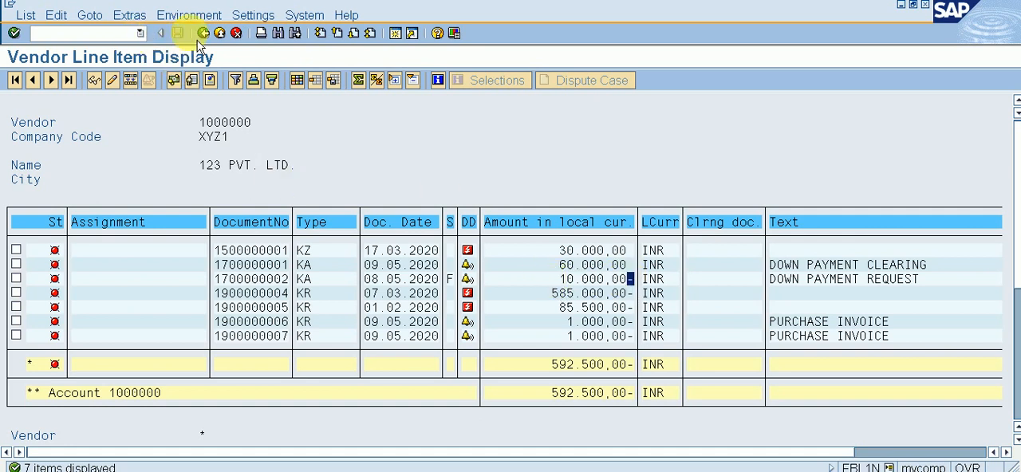
text(/N)
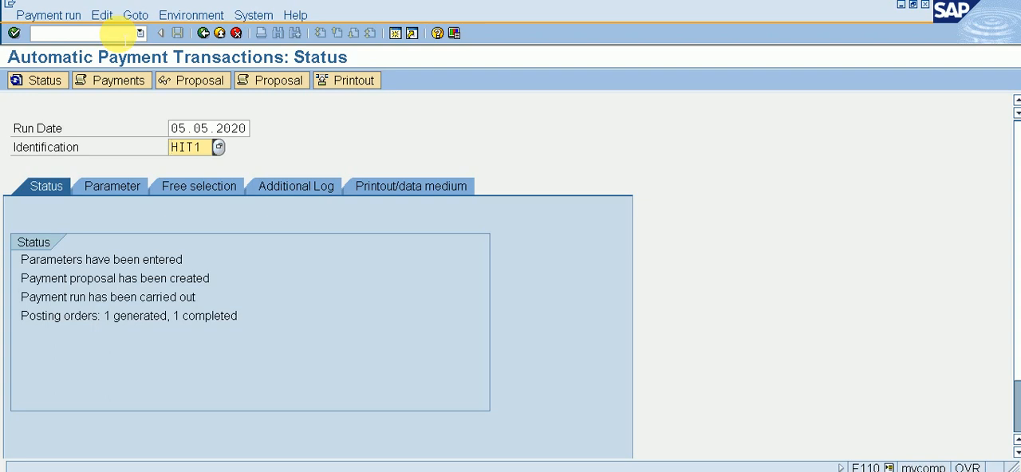
mouse_move(83, 35)
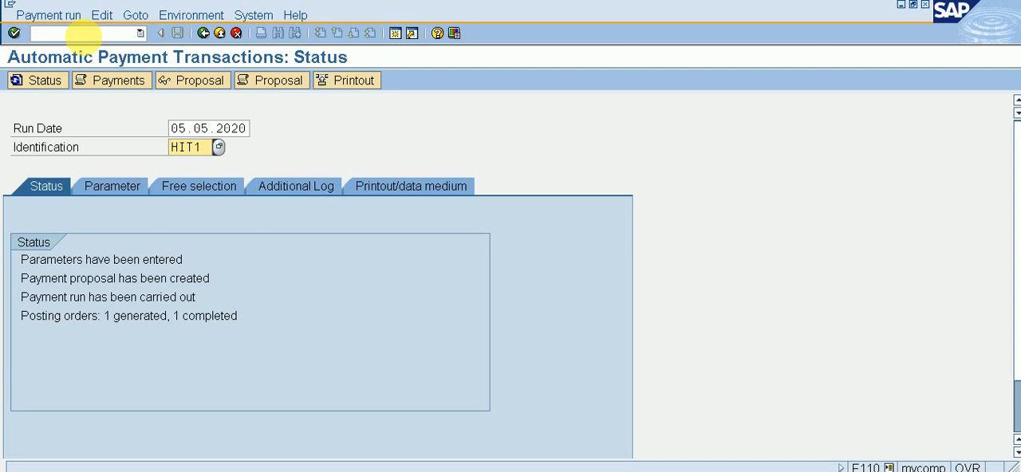
mouse_move(130, 152)
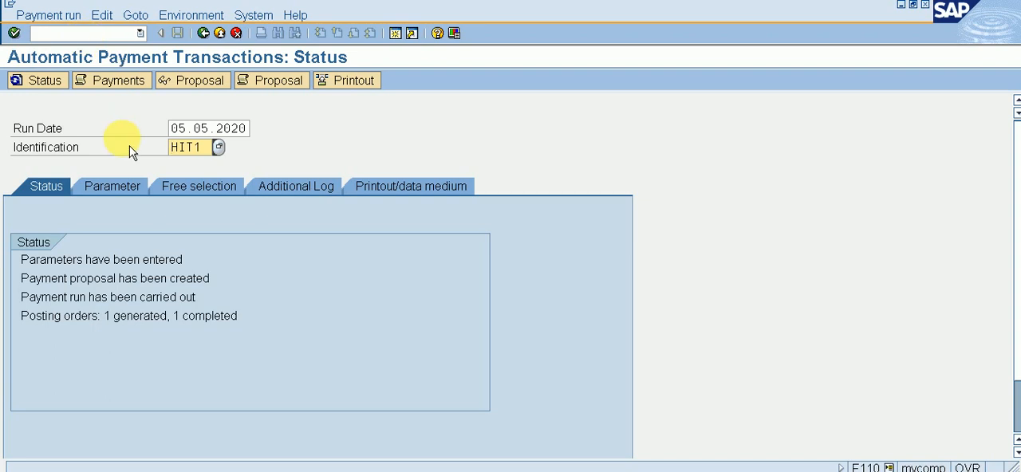
Enter run date 09.05.2020 and identification XYZ1 for the new F110 payment run
text(XYZ1)
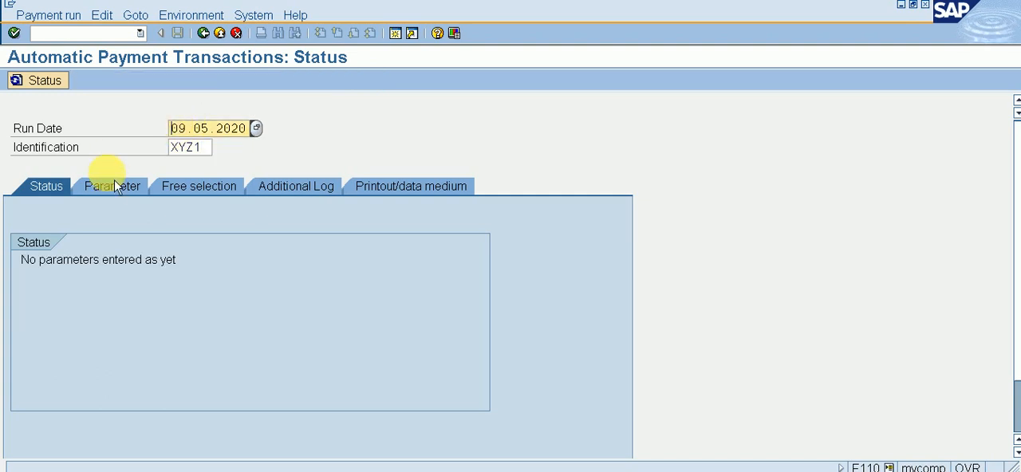
On the Parameter tab set next posting date 10.5.2020 and restrict the run to vendor 1000000
click(111, 185)
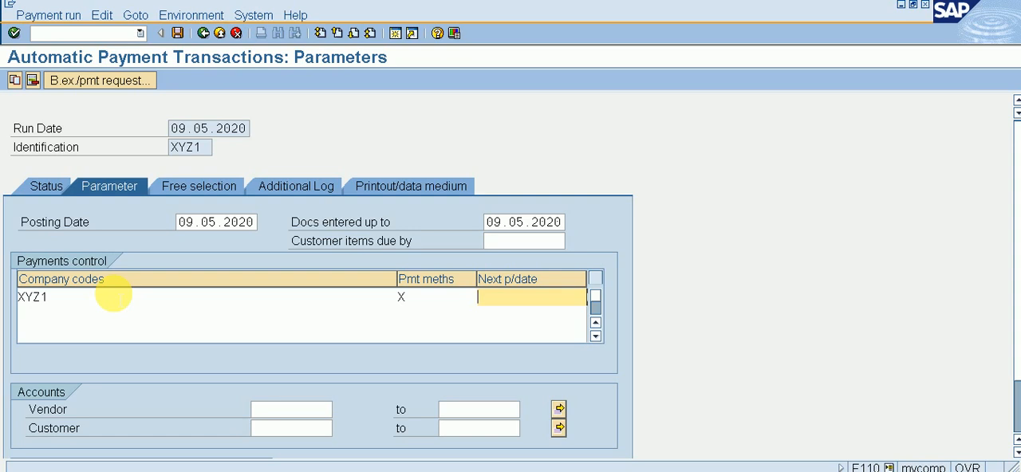
text(10.5.2020)
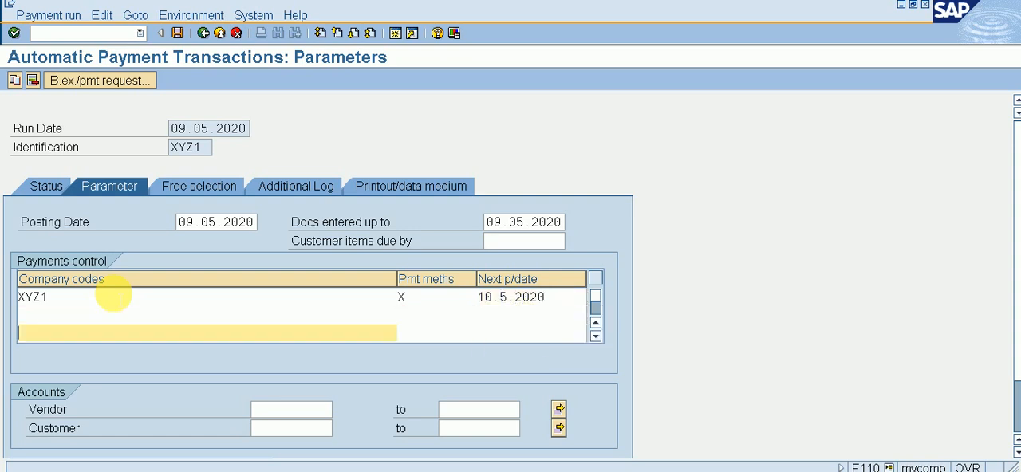
click(290, 408)
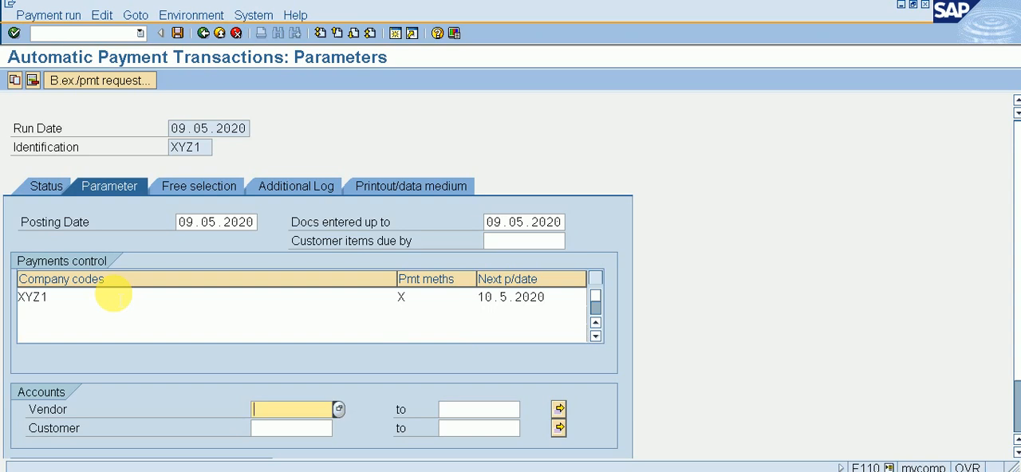
text(1000000)
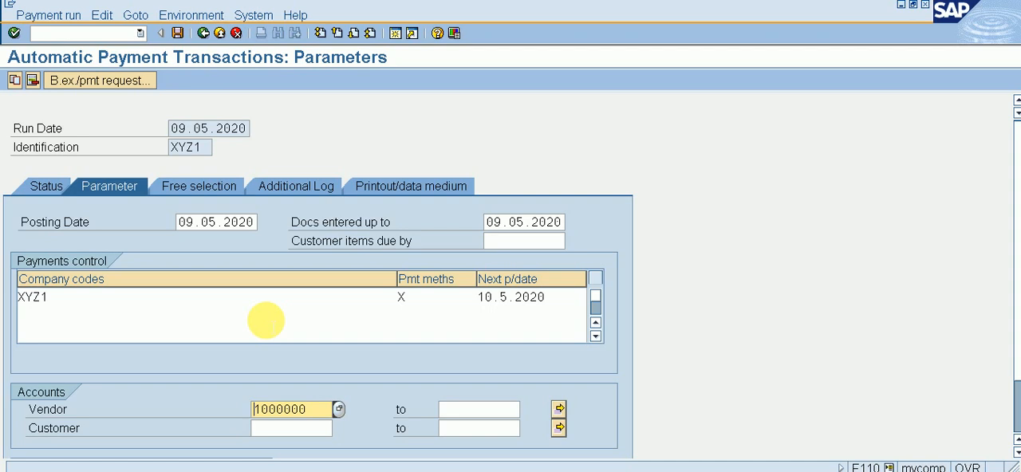
click(290, 408)
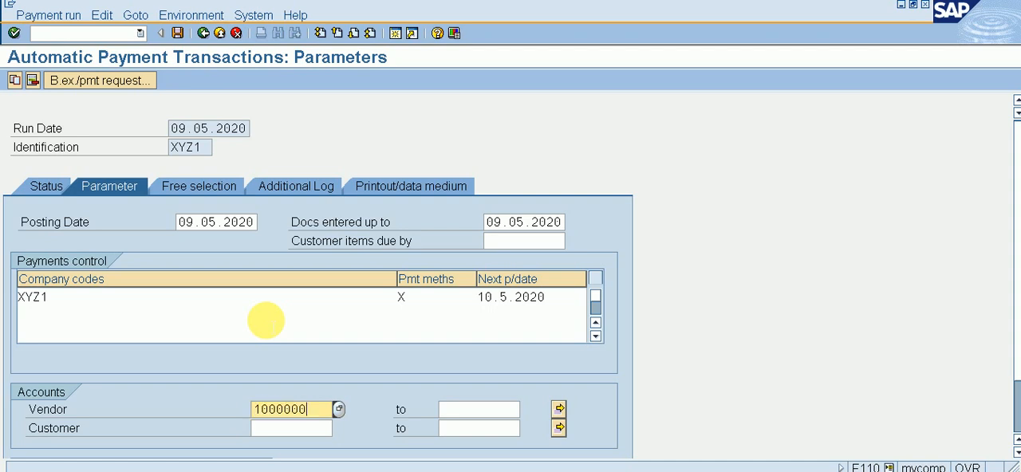
On Additional Log, enter vendor 1000000, tick due date check, payment method selection and line items, and save the parameters
click(293, 185)
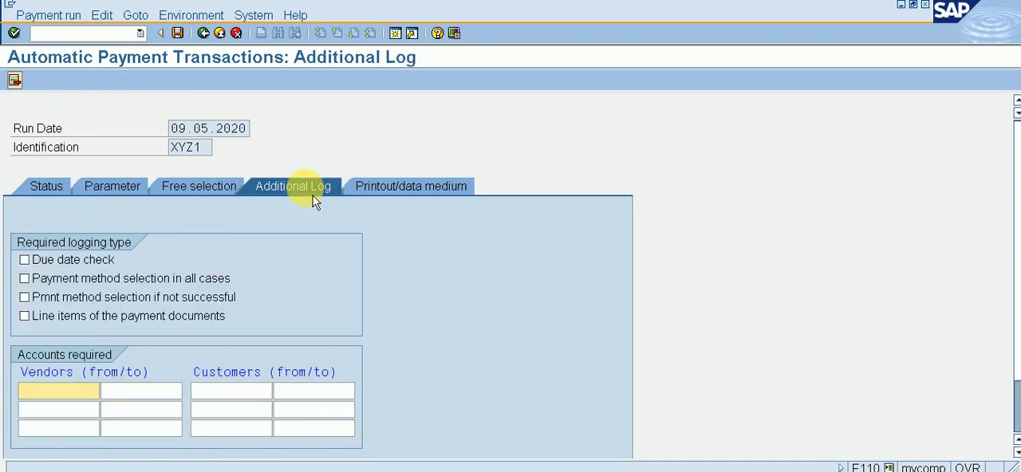
text(1000000)
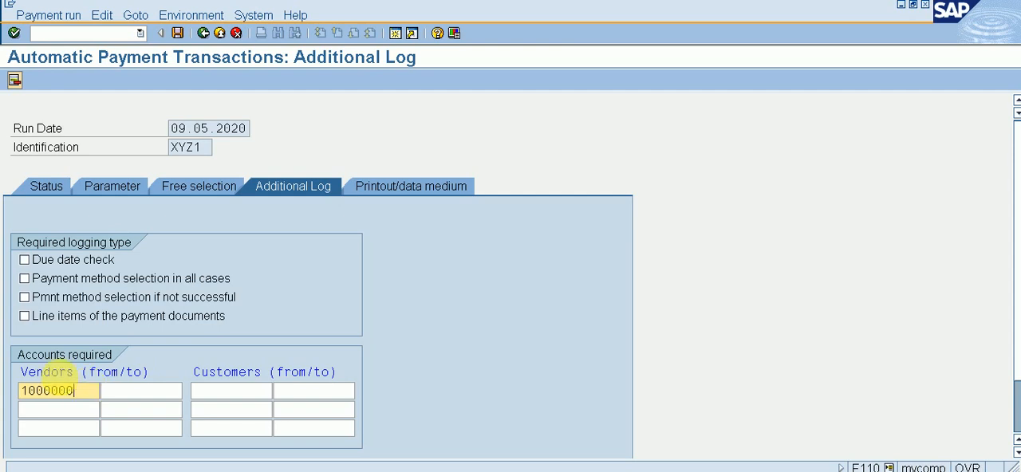
click(24, 259)
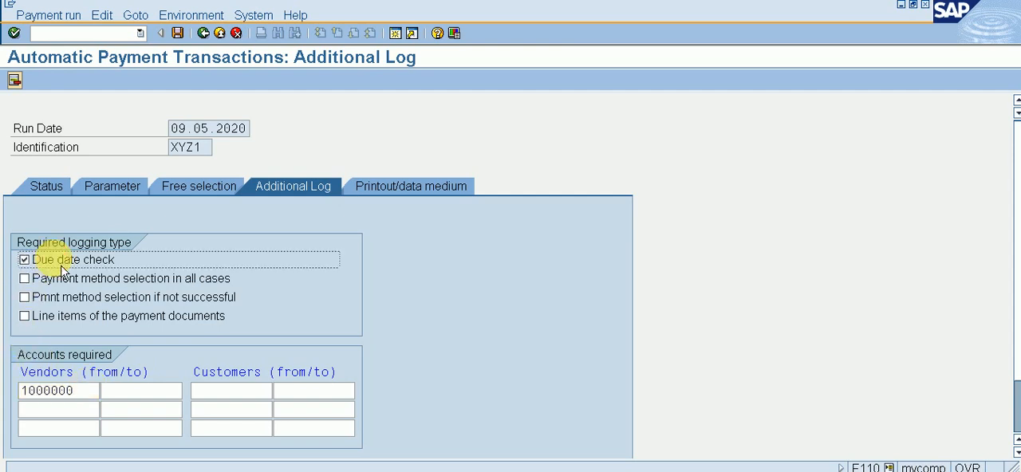
click(24, 277)
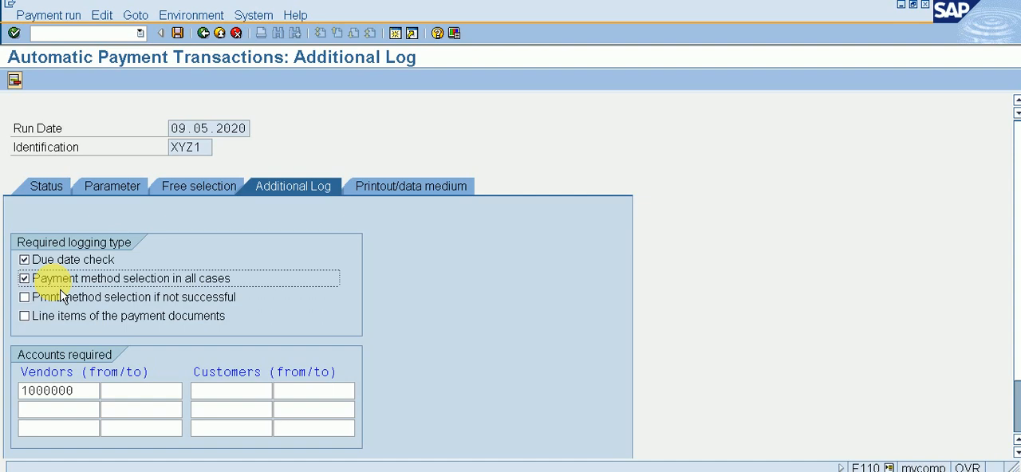
mouse_move(61, 328)
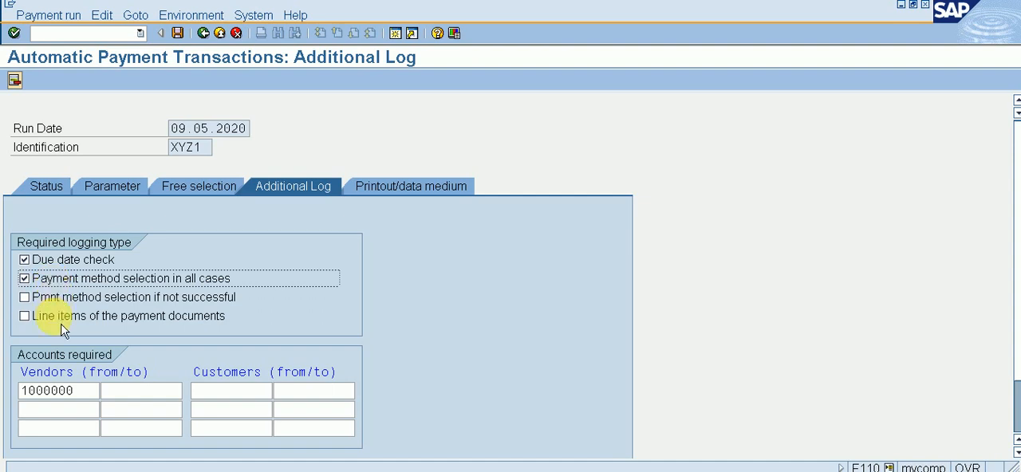
click(26, 316)
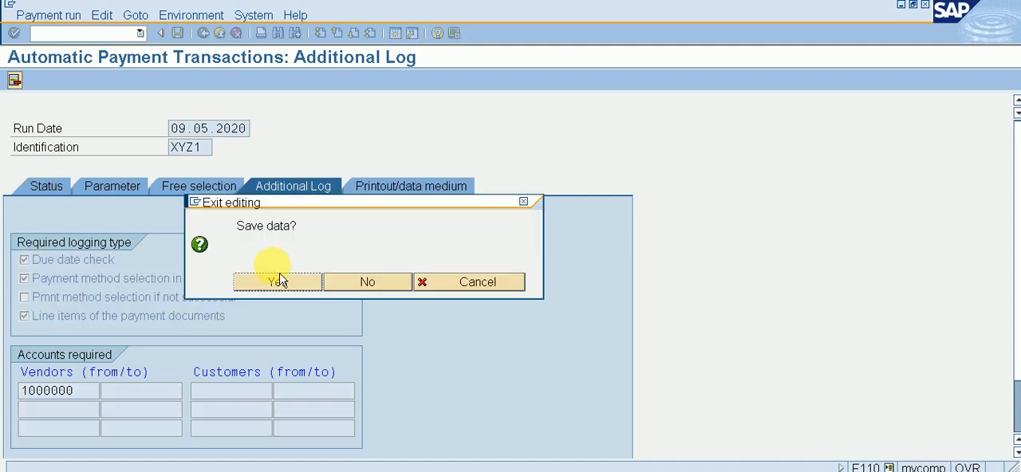
click(277, 280)
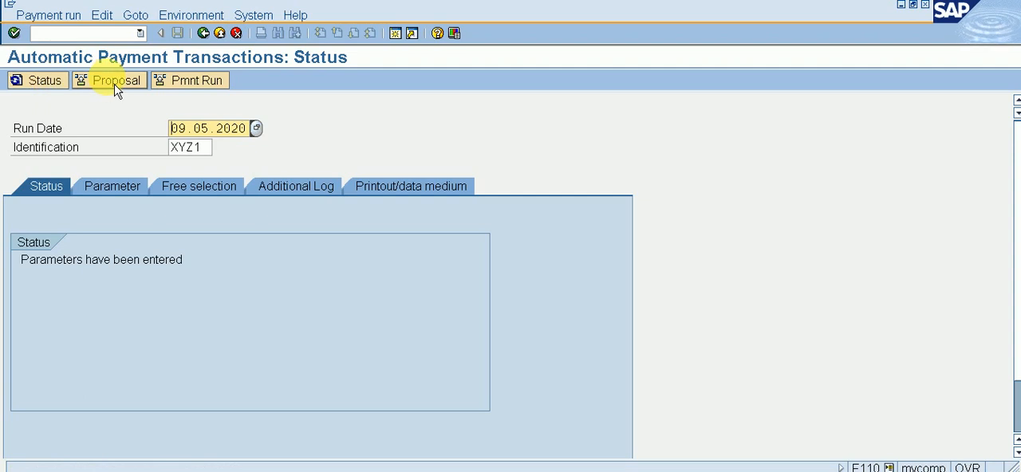
Schedule the payment proposal to start immediately and confirm, creating the proposal for run XYZ1
click(109, 80)
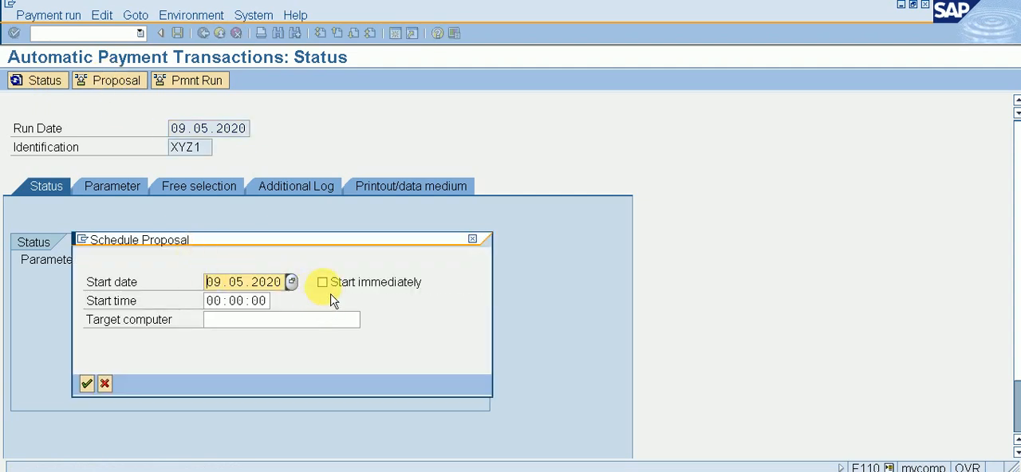
click(322, 280)
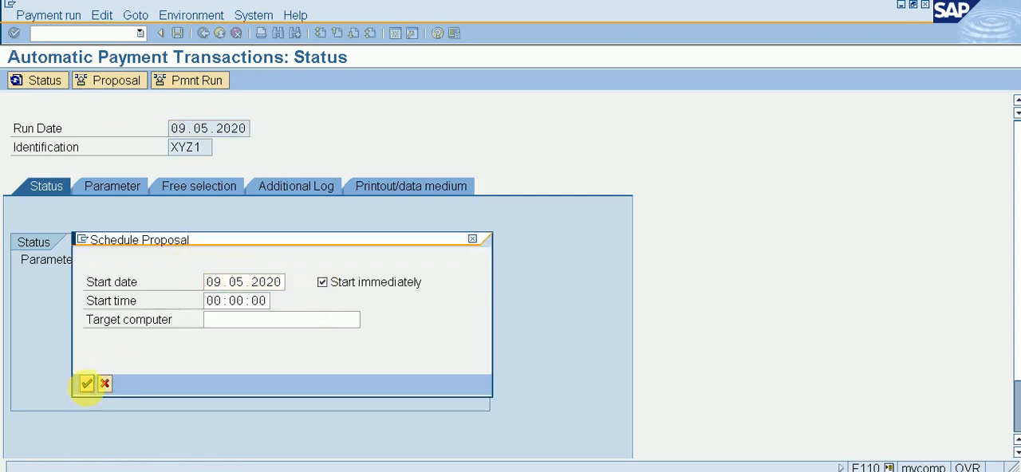
click(86, 383)
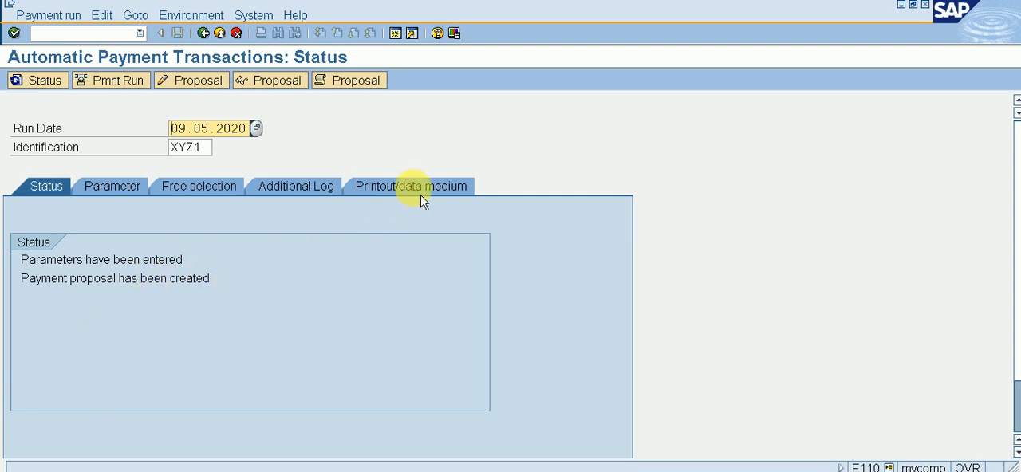
click(409, 185)
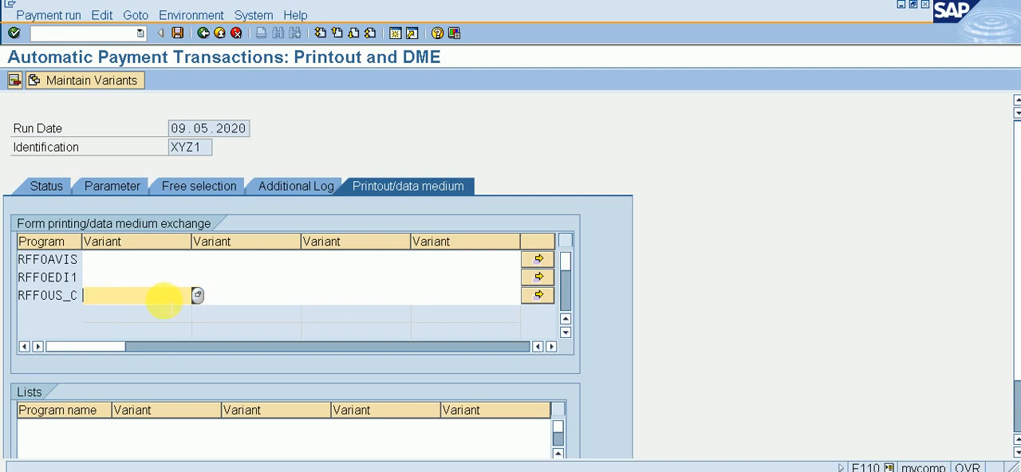
Create variant XYZ1 for RFFOUS_C with Do not Void any Checks ticked, save it and return to the printout settings
text(XYZ1)
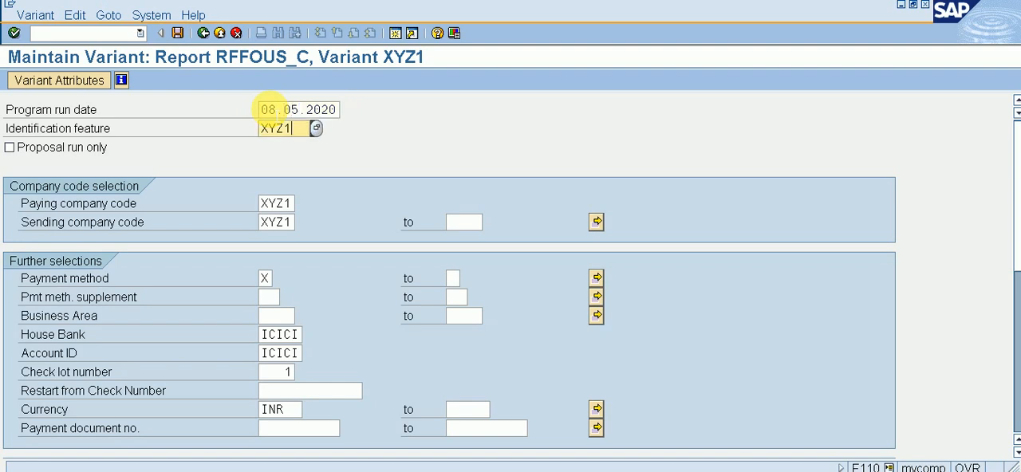
scroll(down, 3)
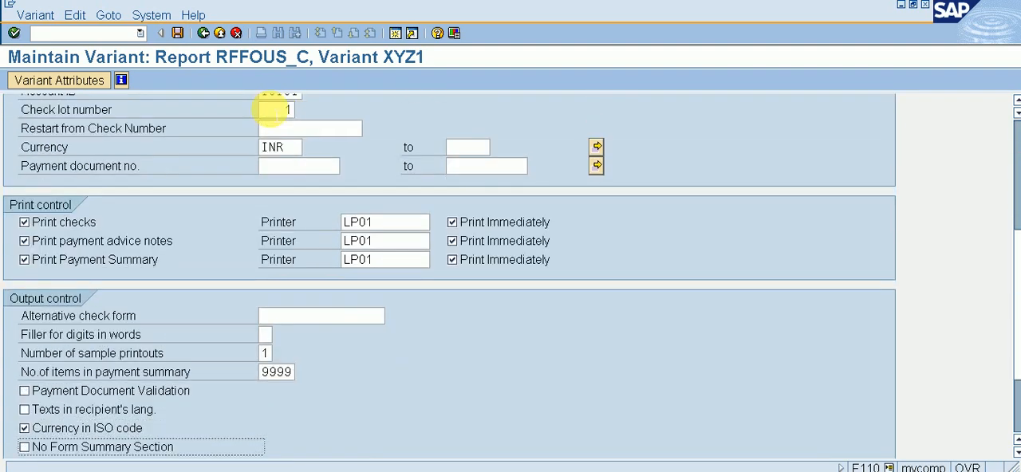
scroll(down, 3)
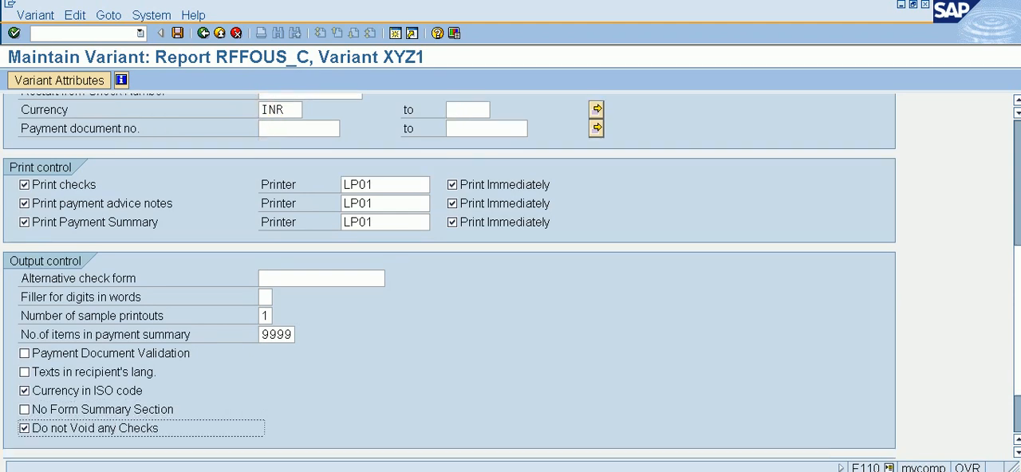
click(57, 79)
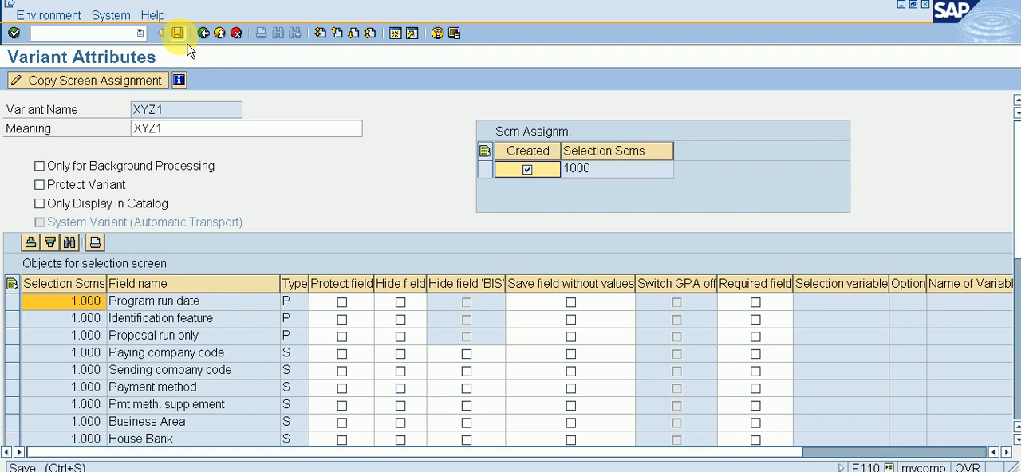
click(175, 32)
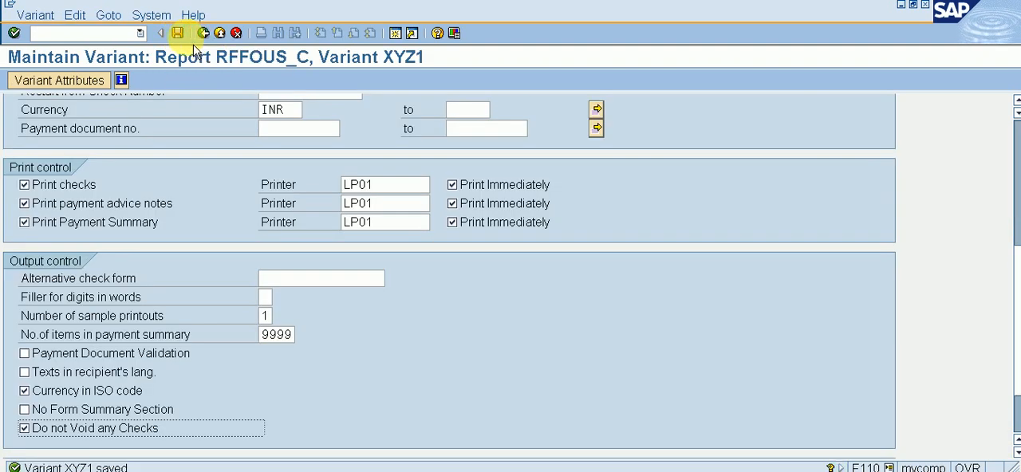
click(177, 32)
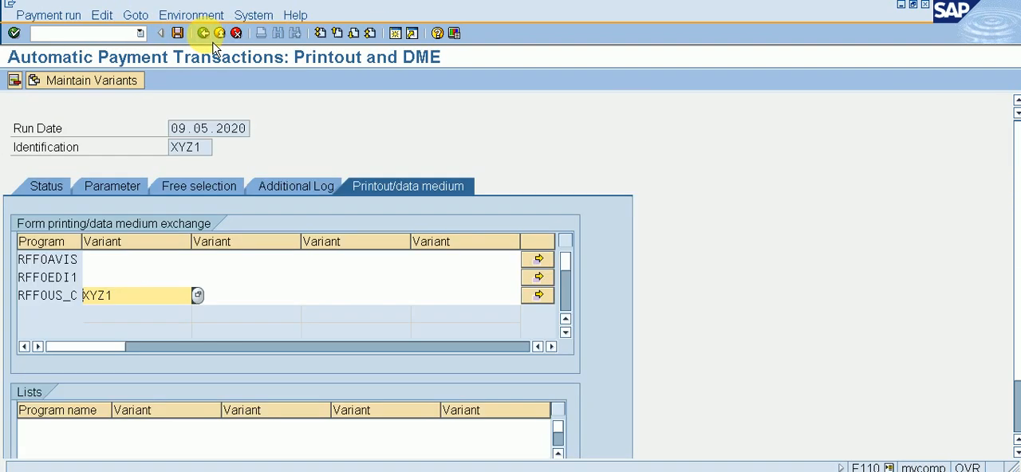
Save the run's printout settings, then display the proposal for all accounting clerks before returning to Status
click(204, 32)
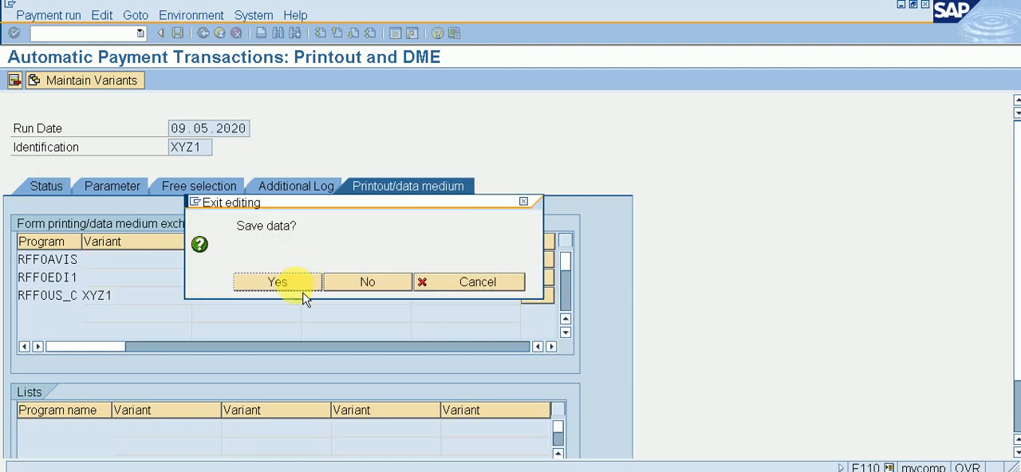
click(277, 280)
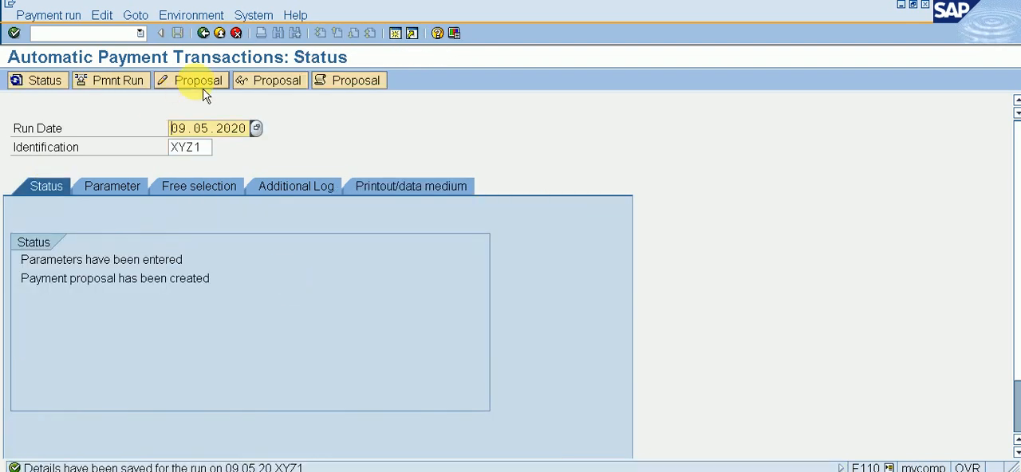
click(196, 80)
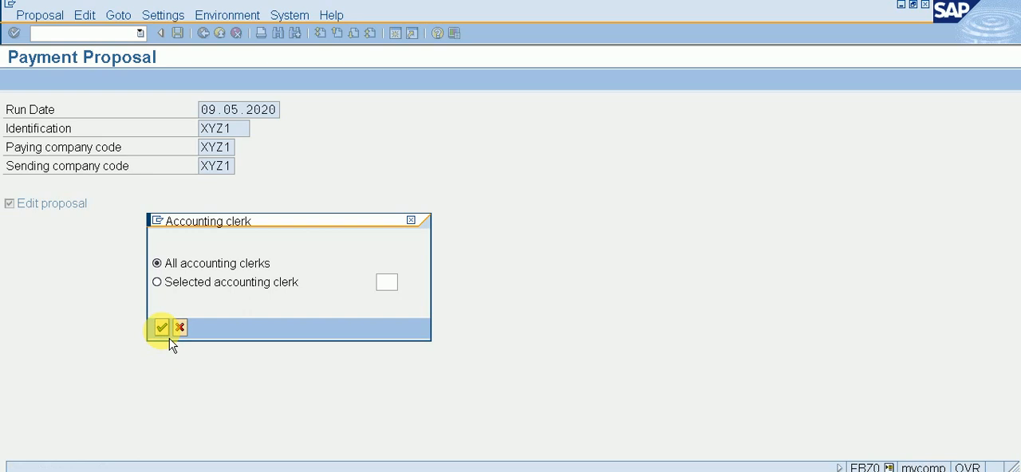
click(161, 328)
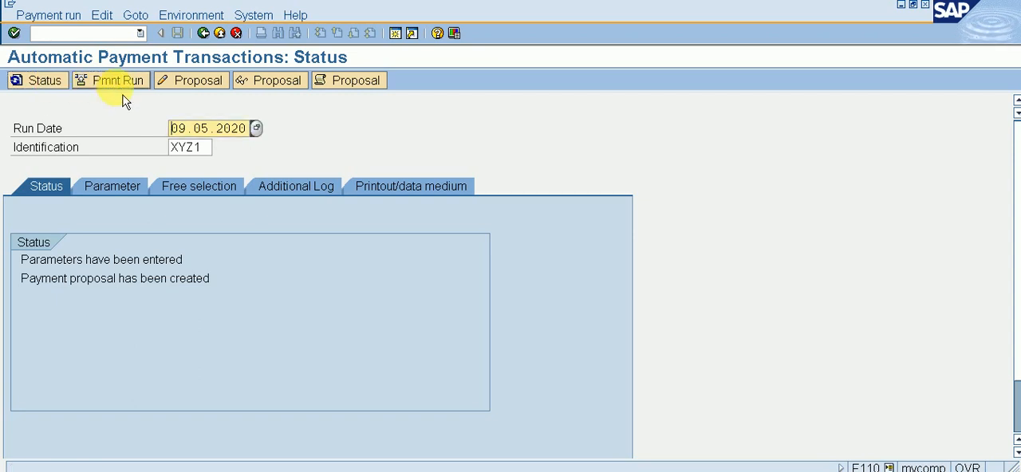
mouse_move(192, 80)
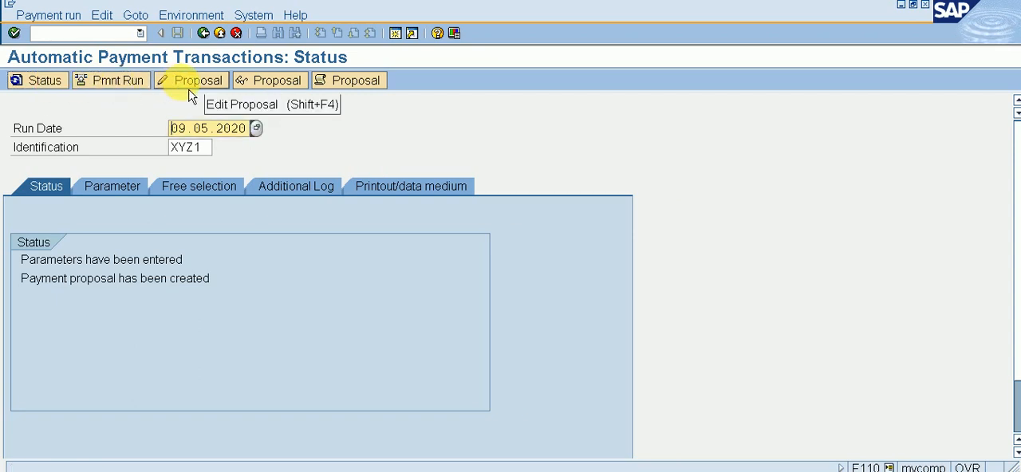
Review run XYZ1's proposal showing the 592,500.00 INR payment to vendor 123 PVT. LTD. for all clerks, then return to status
click(191, 80)
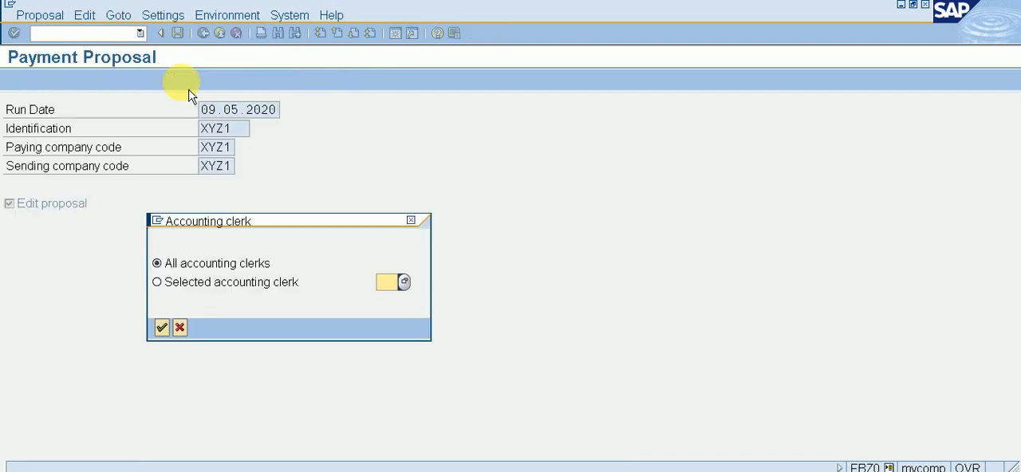
click(161, 327)
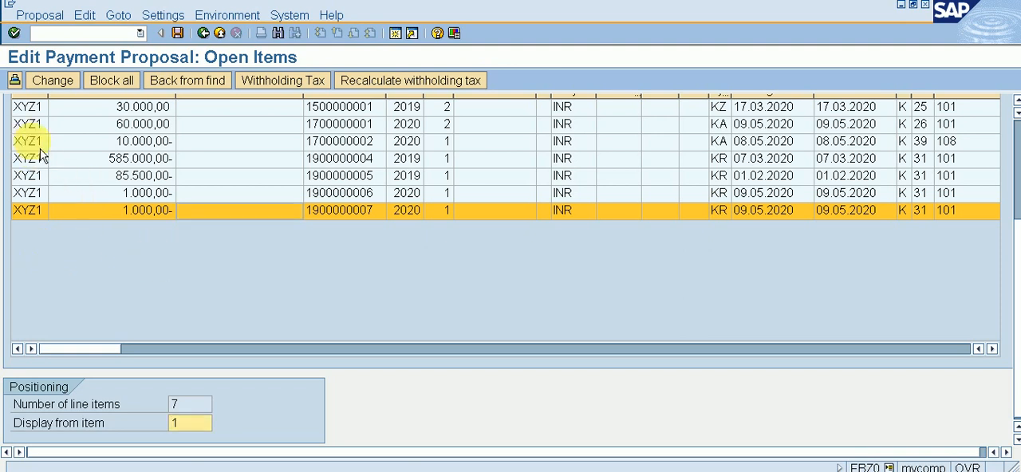
click(28, 142)
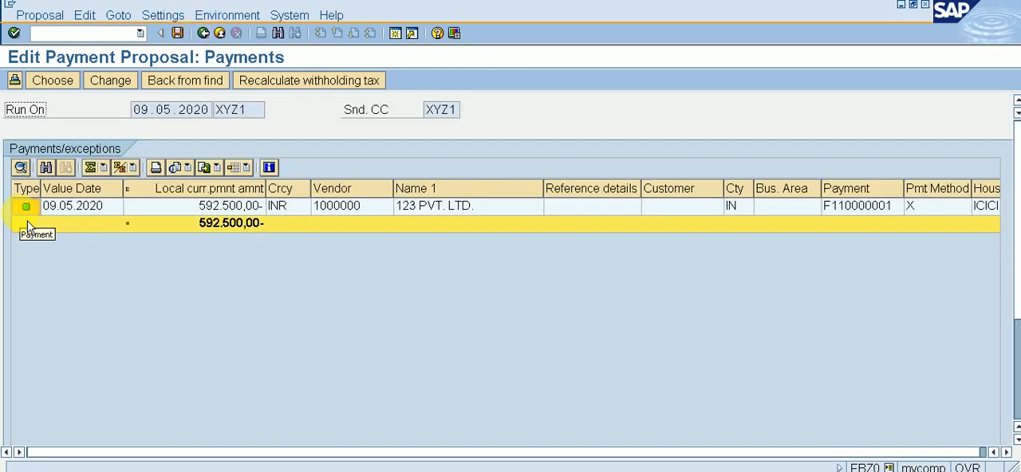
mouse_move(176, 65)
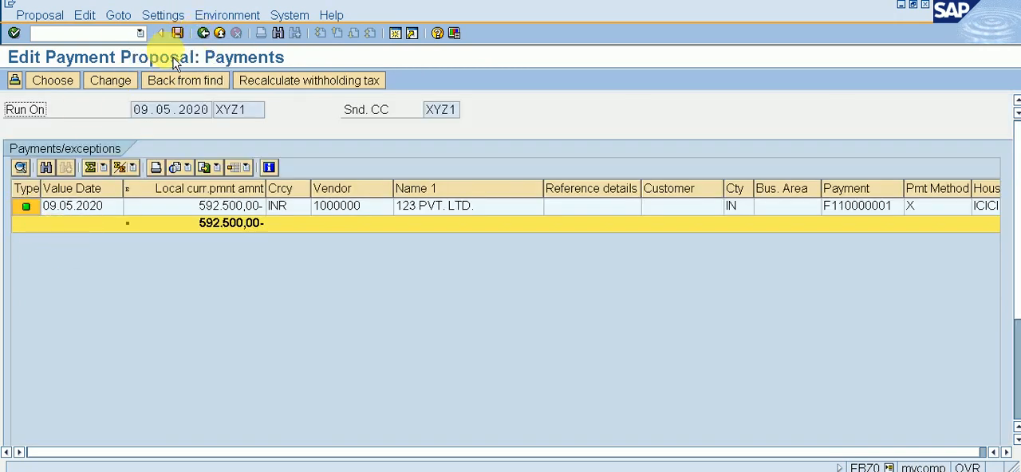
mouse_move(203, 31)
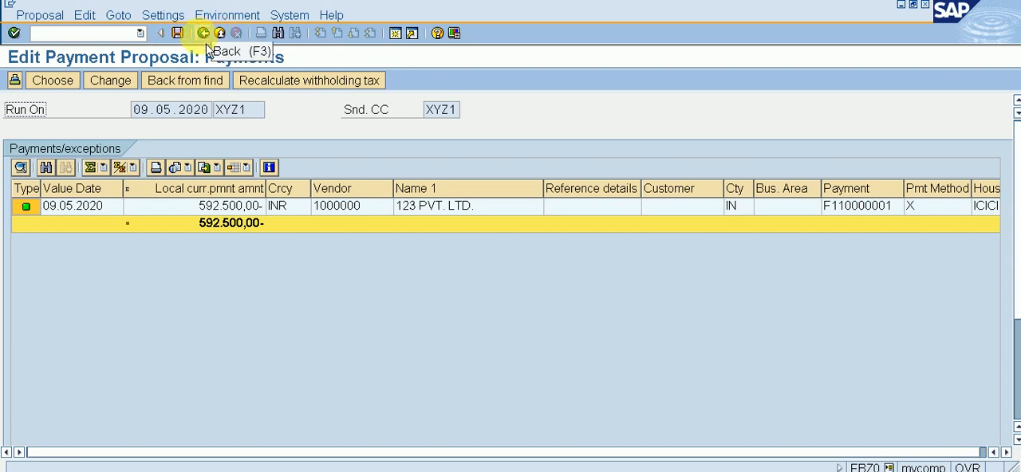
click(201, 32)
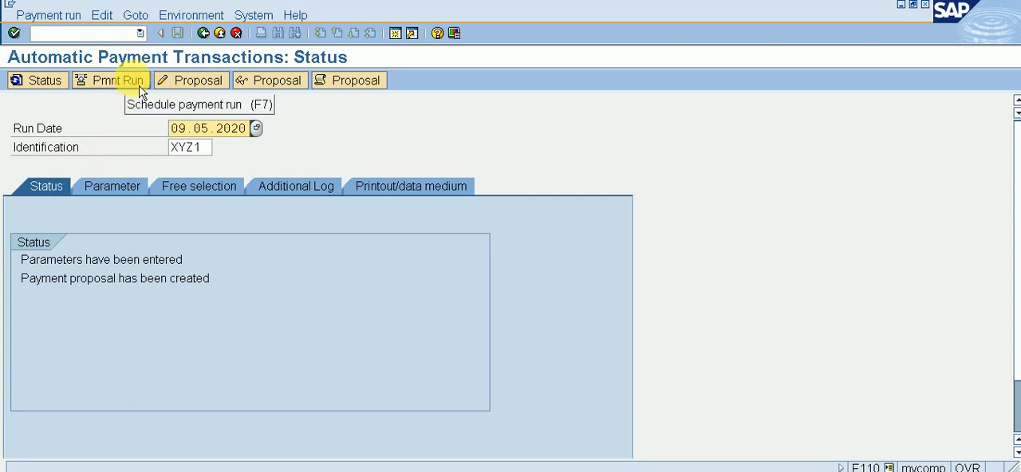
Schedule payment run XYZ1 to start immediately so one posting order is generated and completed
click(110, 80)
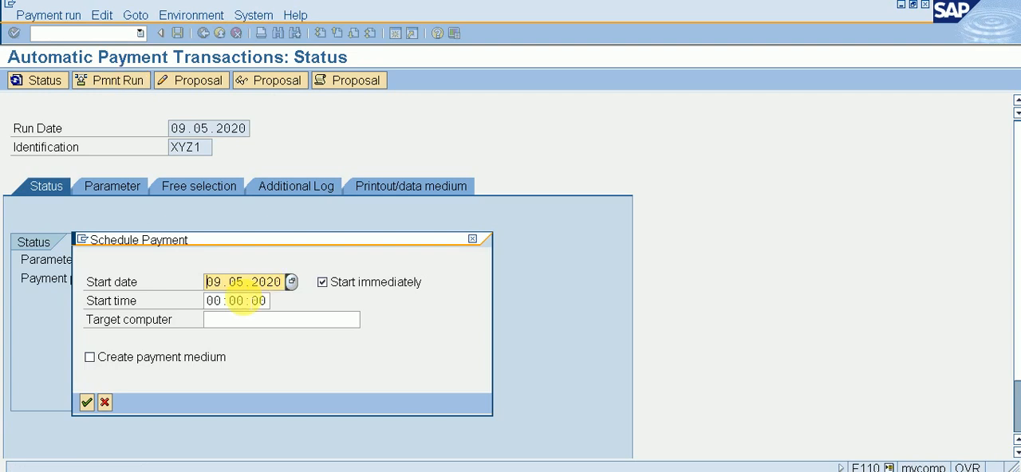
mouse_move(86, 401)
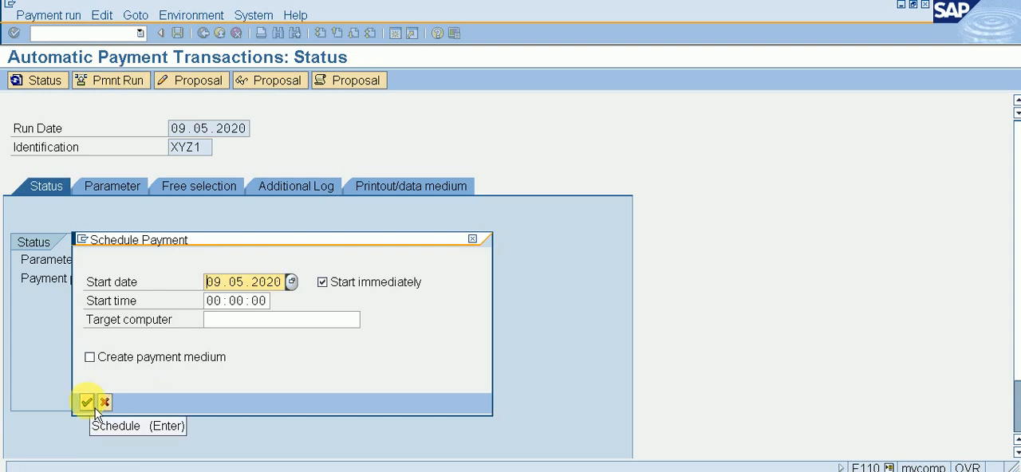
click(86, 402)
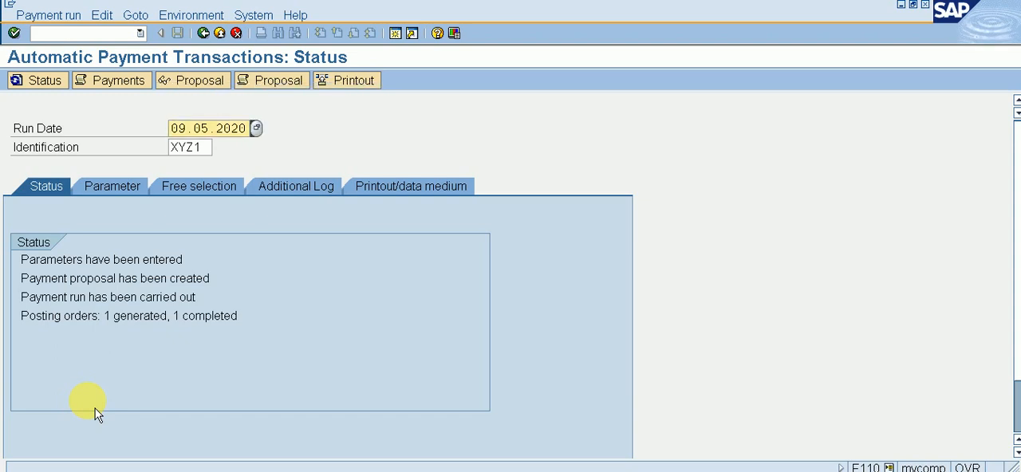
mouse_move(195, 297)
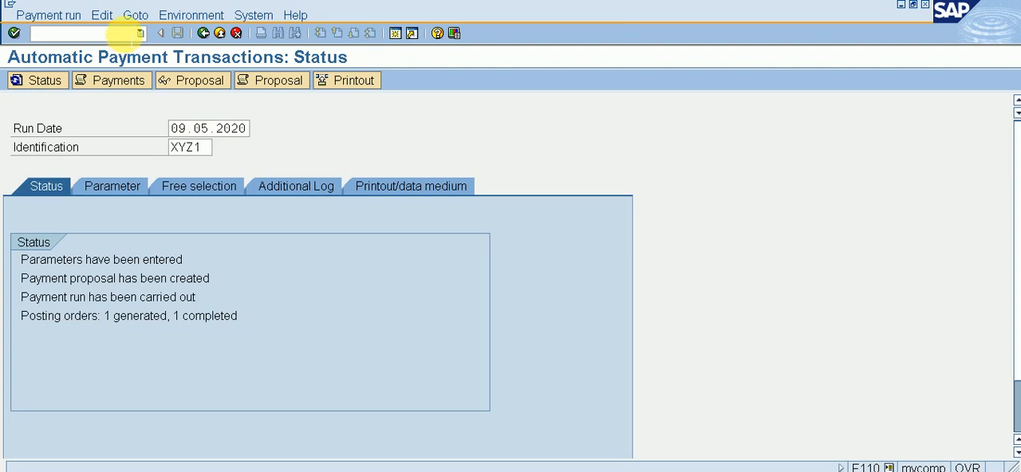
text(/N)
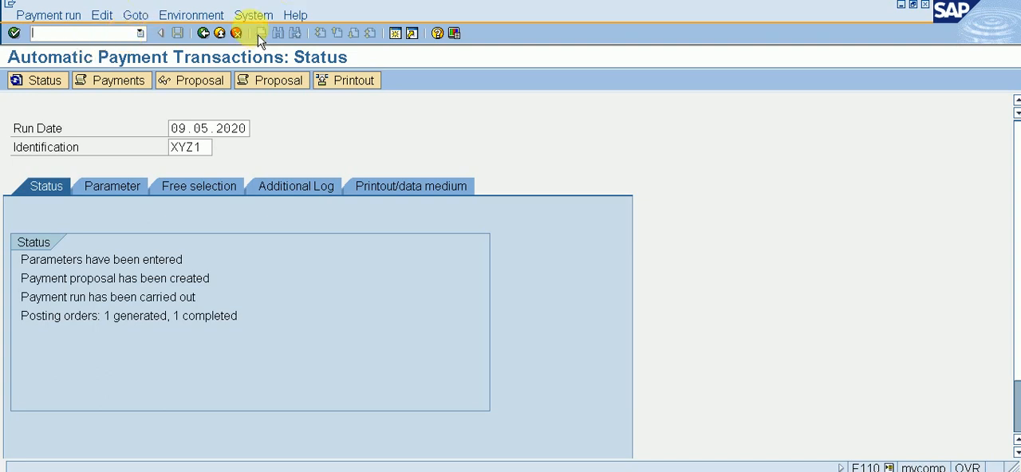
click(252, 14)
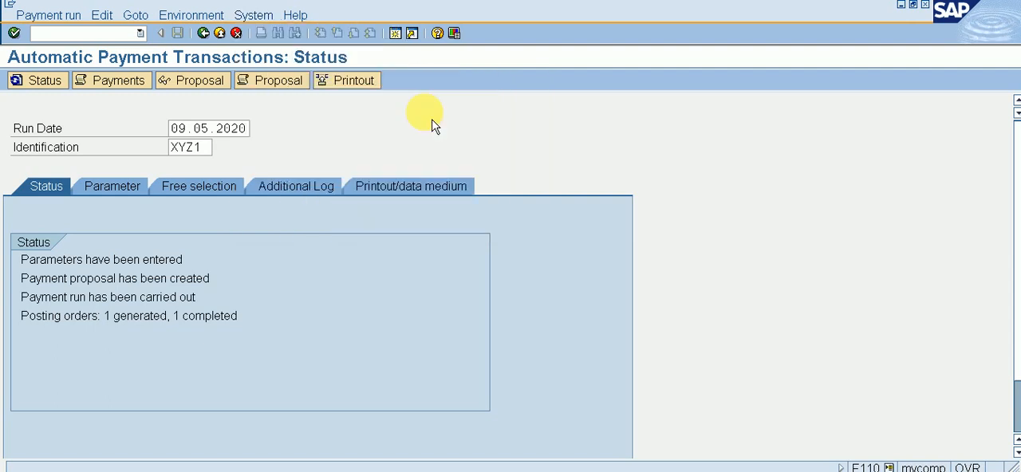
List spool requests for 09.05.2020 via SP01, find no data, and return to the selection
click(346, 79)
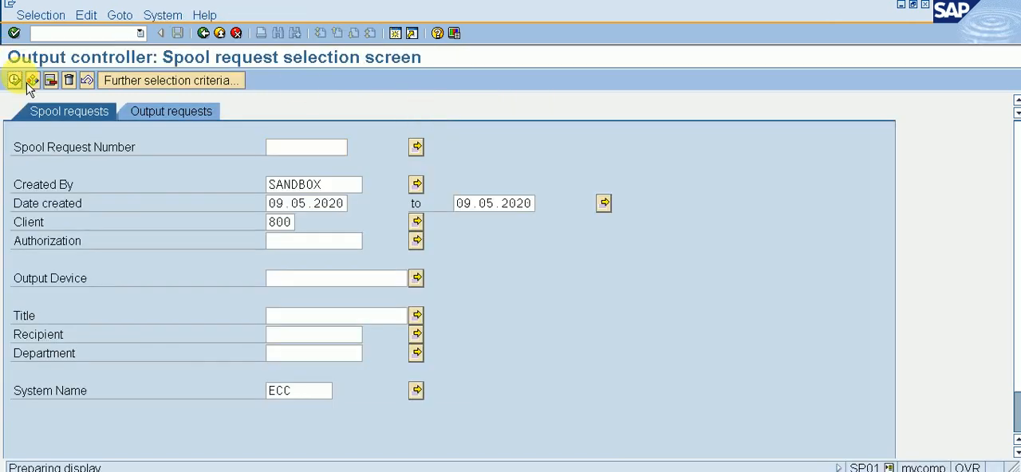
click(12, 79)
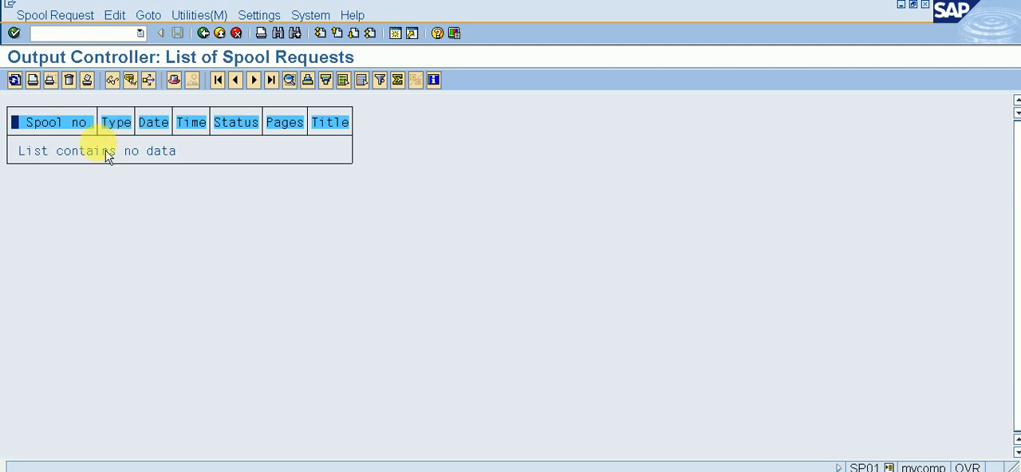
mouse_move(204, 32)
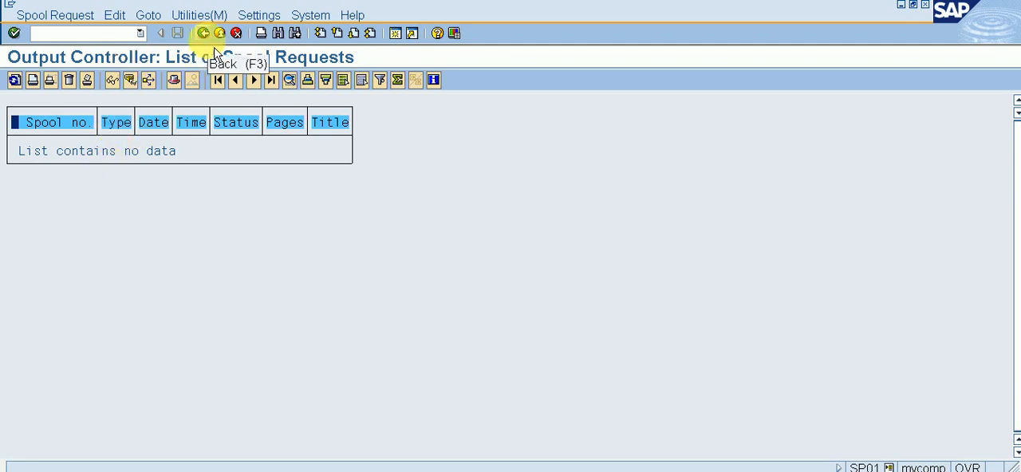
click(204, 32)
text(/NFBL)
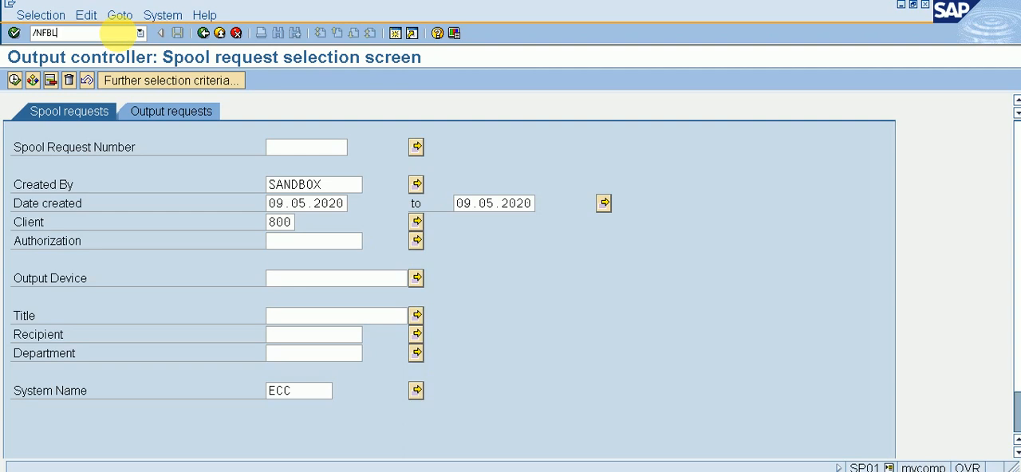
Run FBL1N for vendor 1000000 in XYZ1: confirm no open items, then list cleared items instead
text(N)
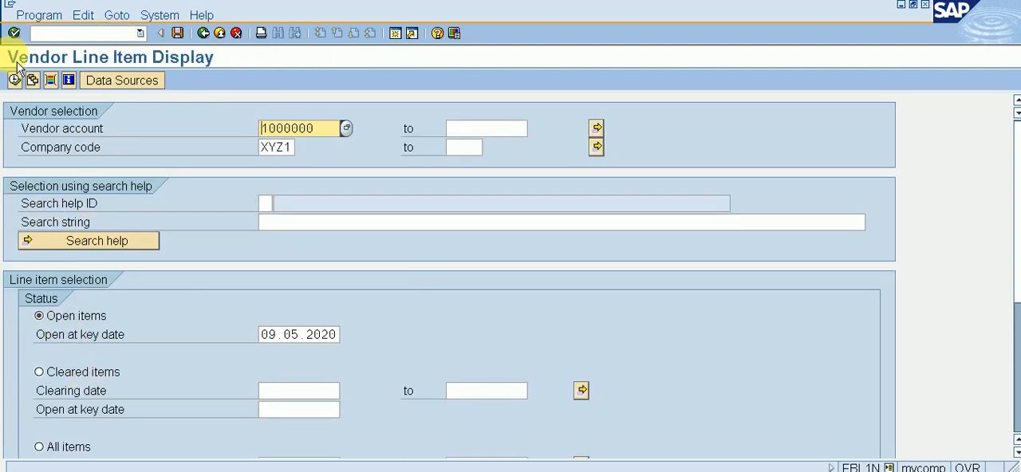
mouse_move(13, 79)
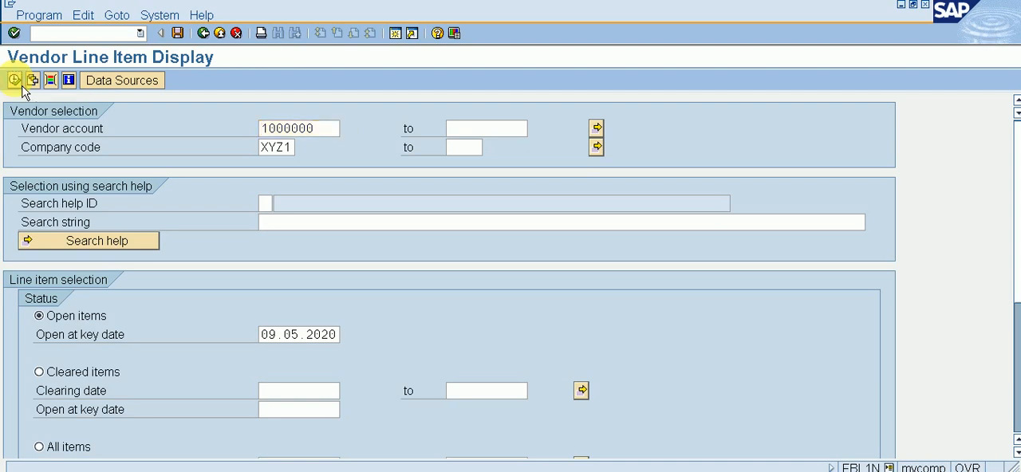
click(13, 80)
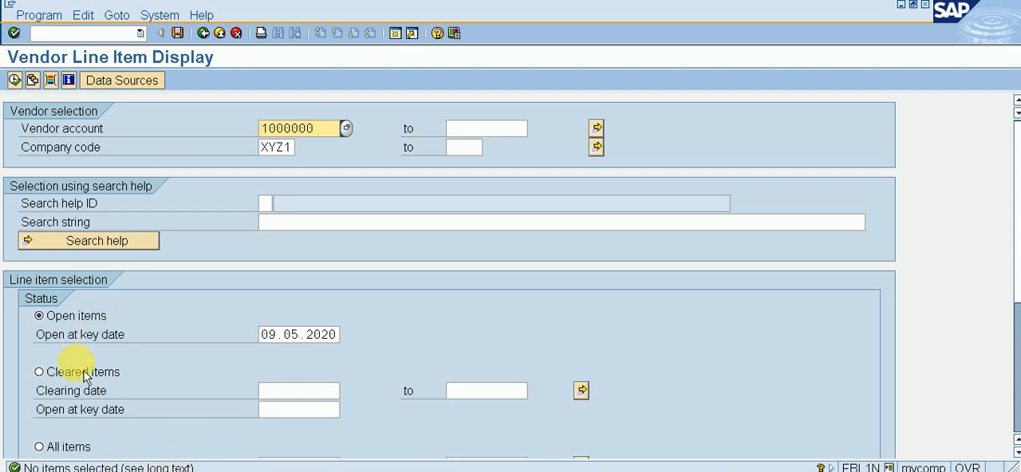
click(38, 372)
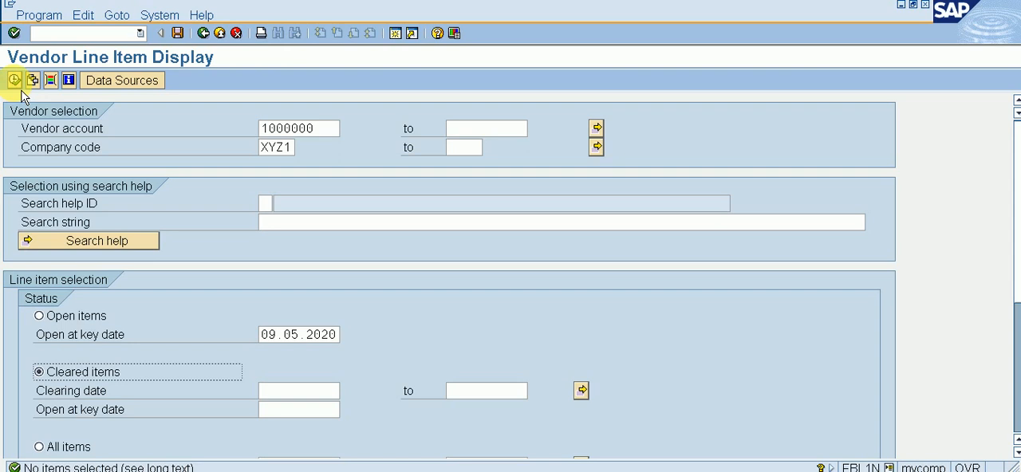
click(9, 80)
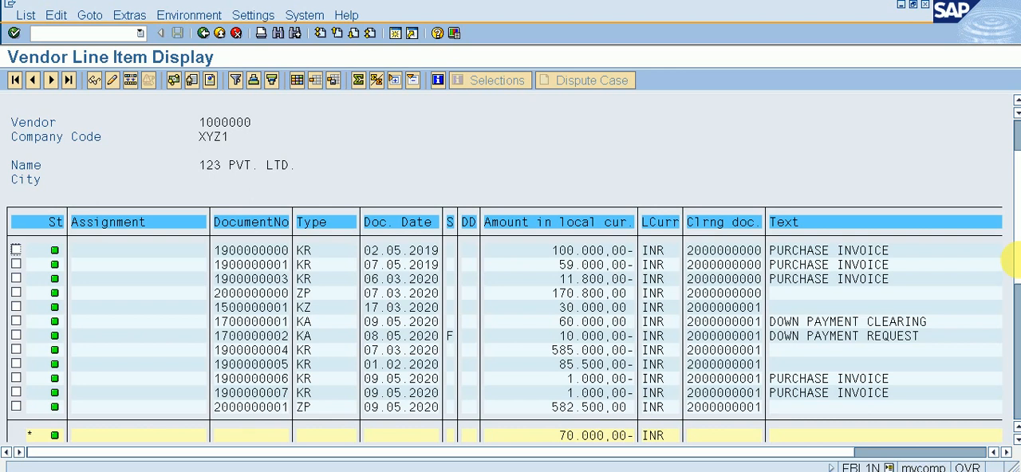
scroll(down, 3)
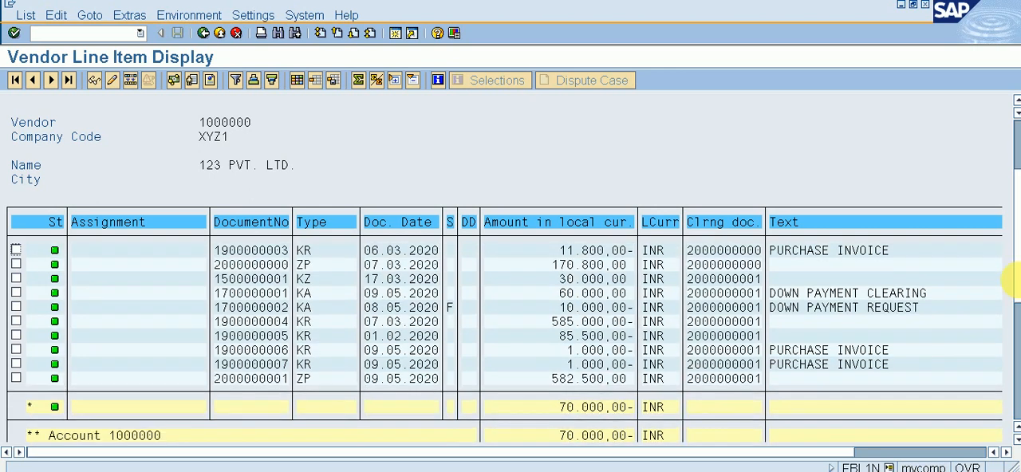
scroll(down, 3)
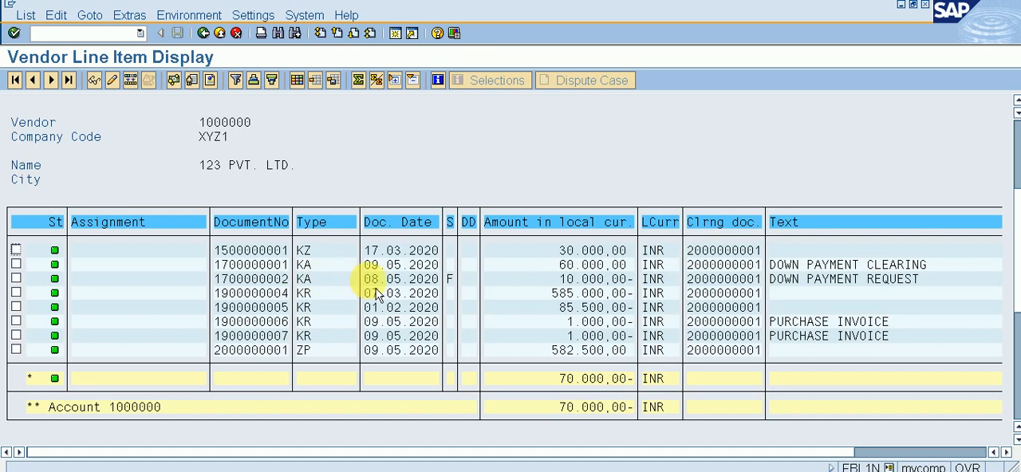
click(402, 277)
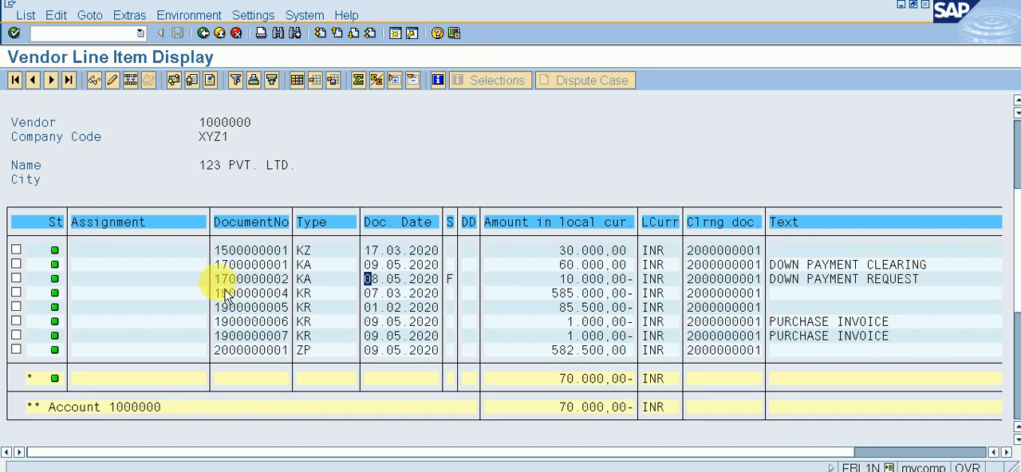
click(252, 278)
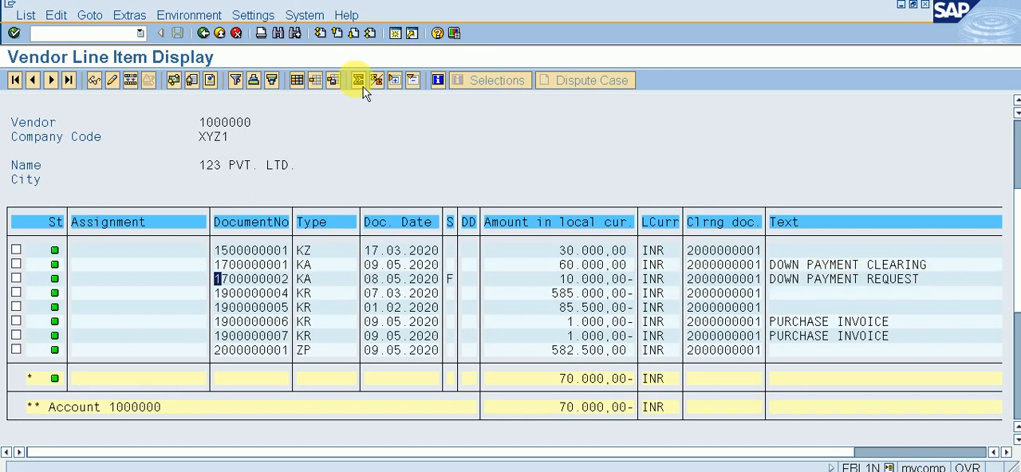
mouse_move(204, 33)
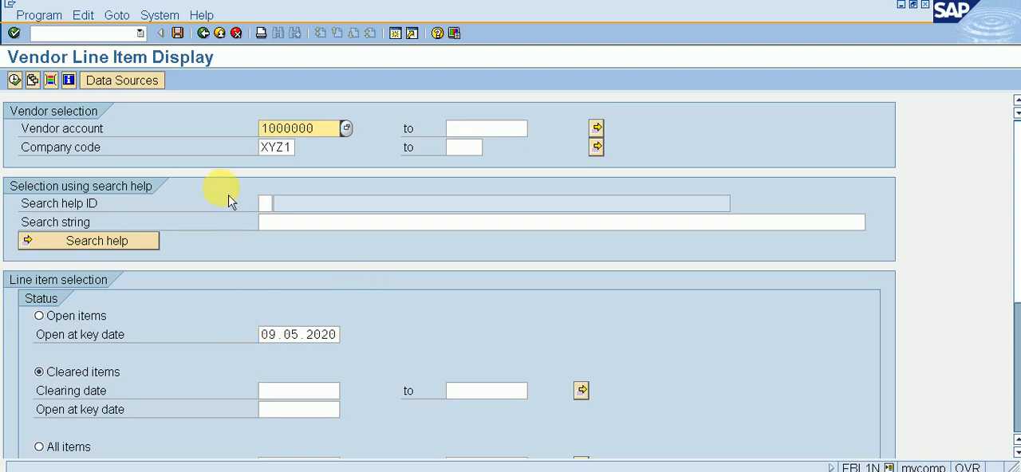
mouse_move(204, 32)
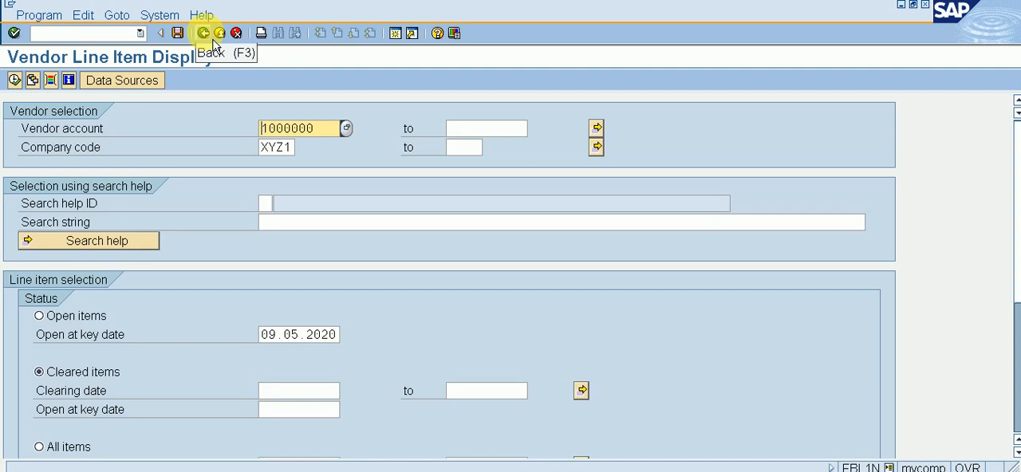